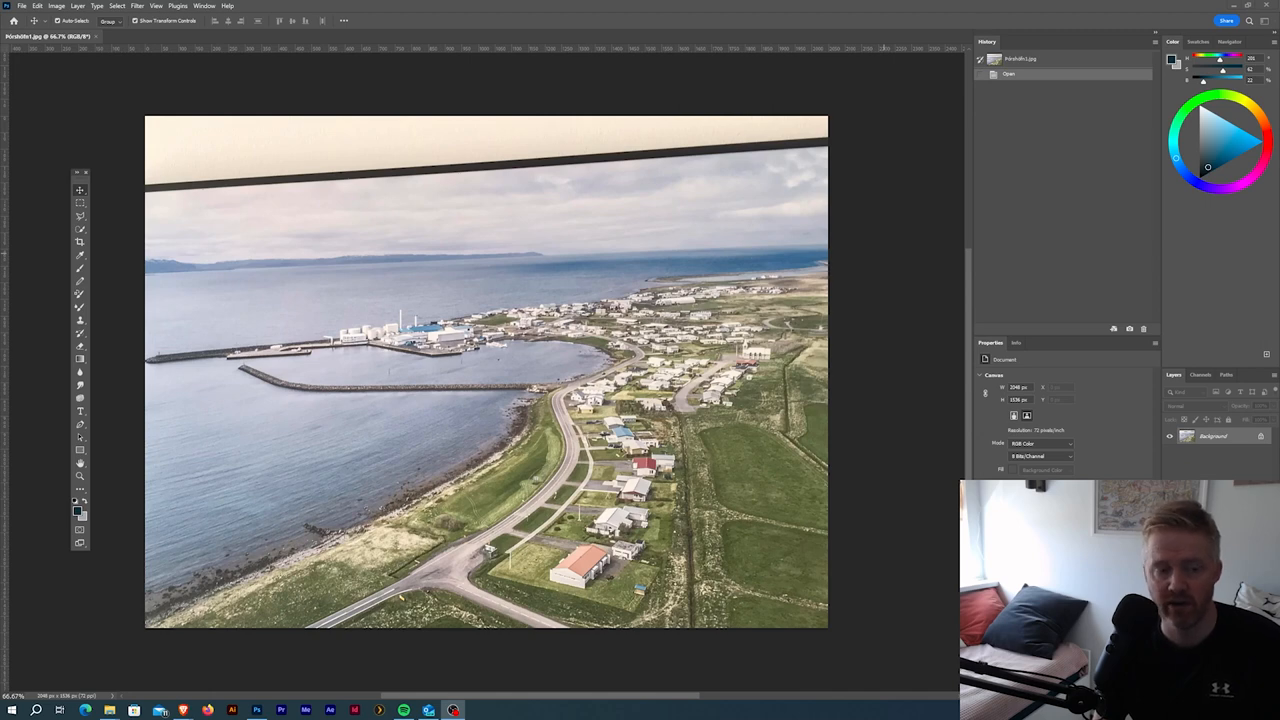
mouse_move(312, 148)
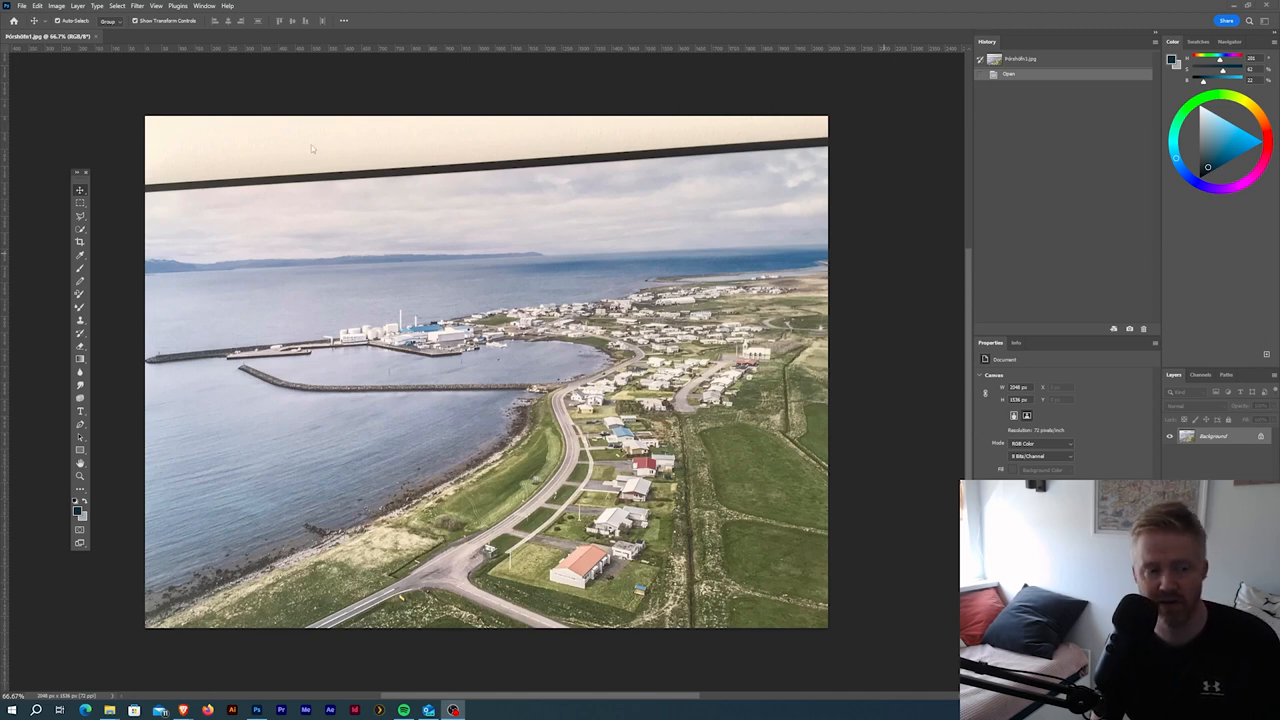
mouse_move(358, 199)
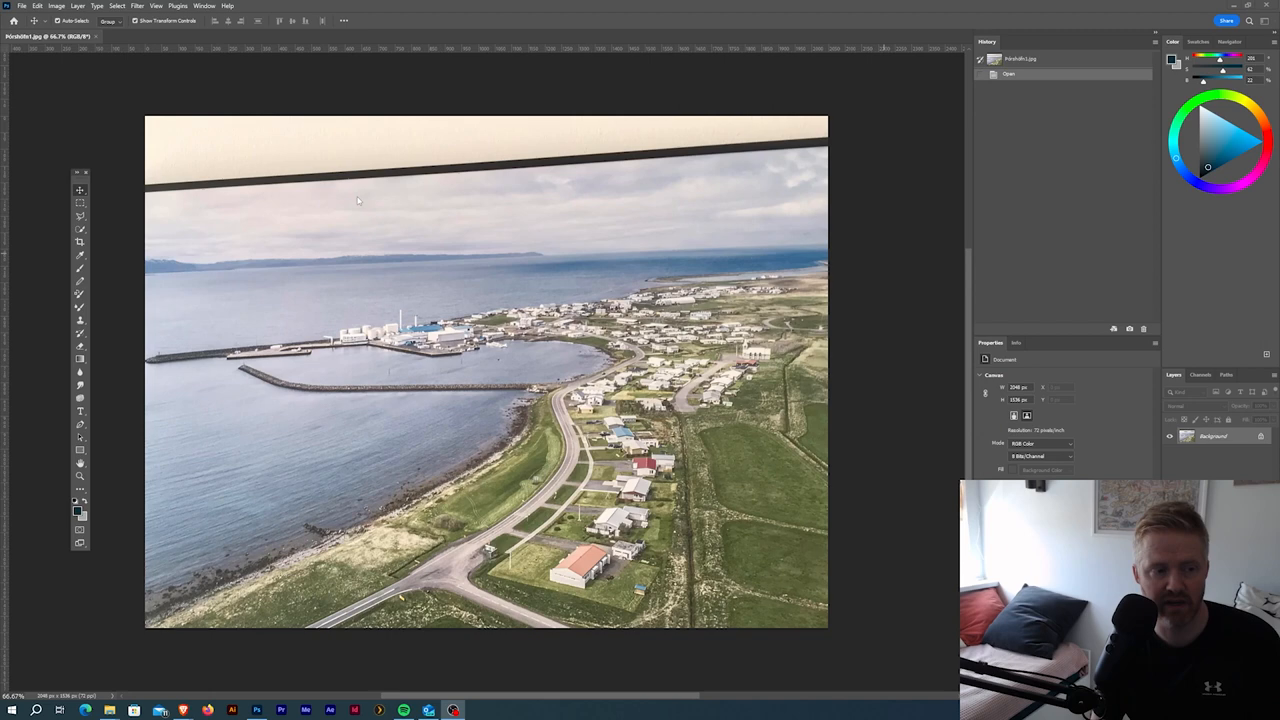
mouse_move(440, 248)
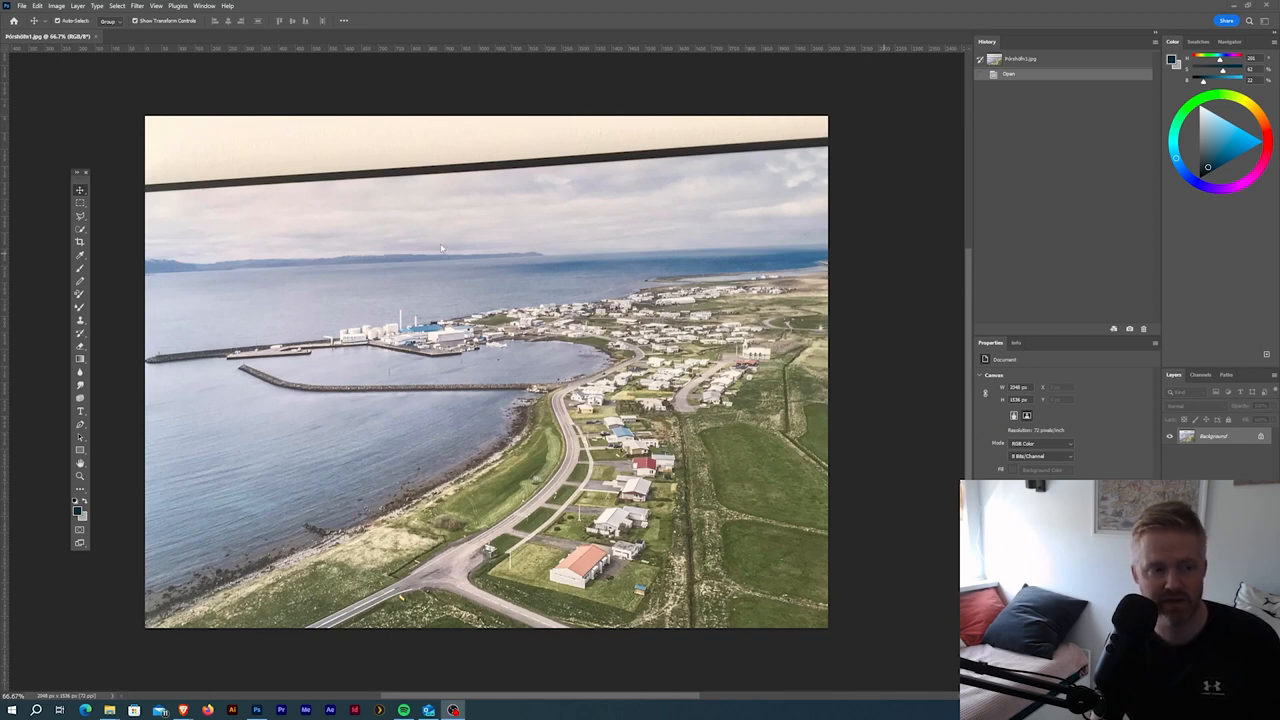
mouse_move(217, 178)
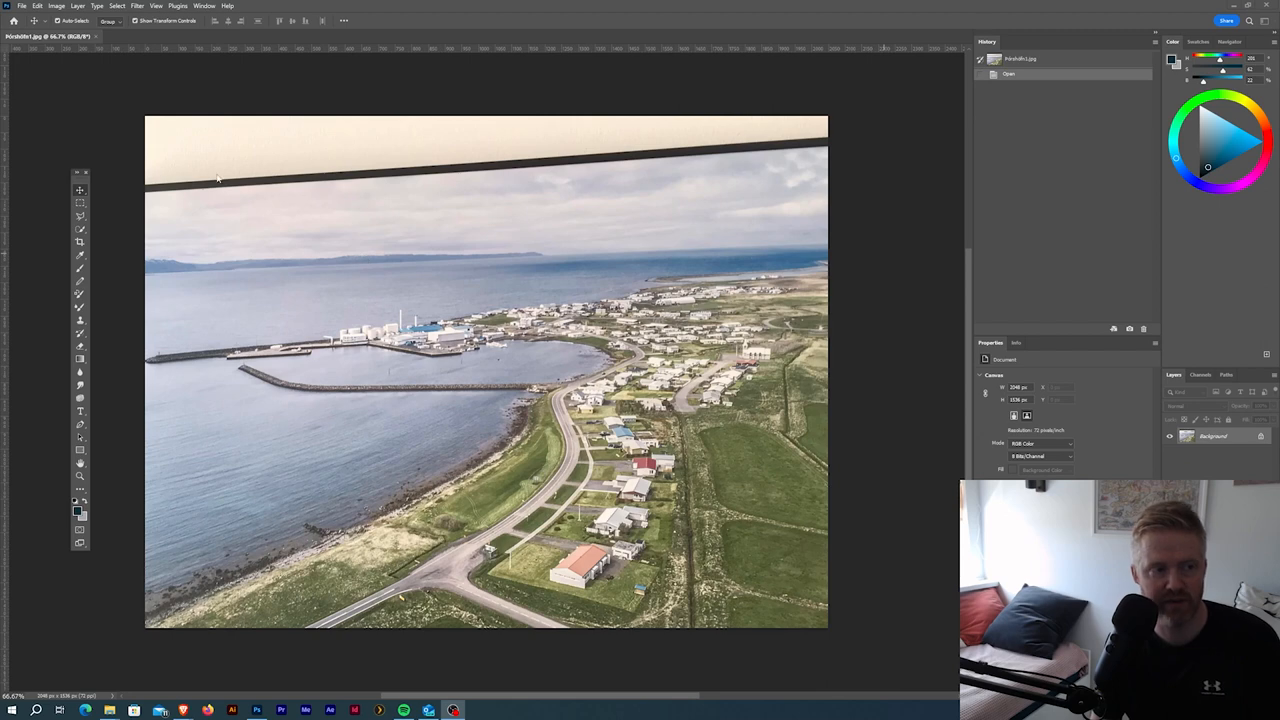
mouse_move(200, 208)
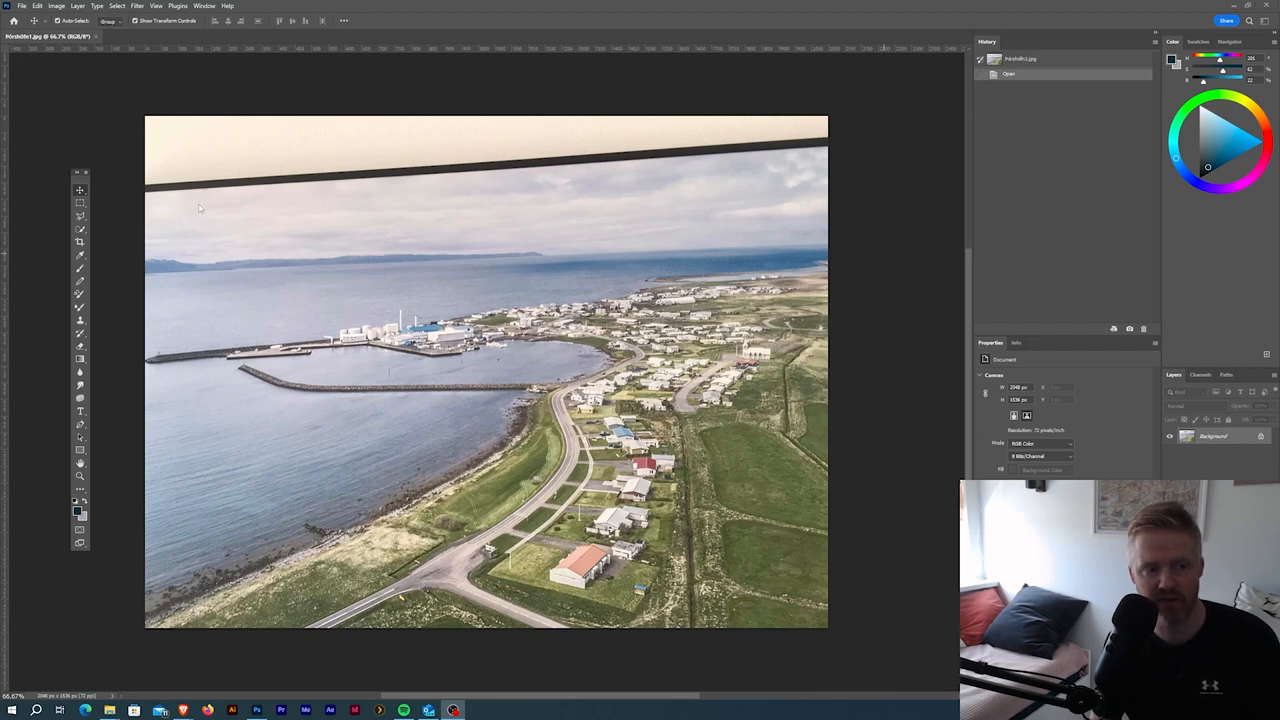
mouse_move(145, 190)
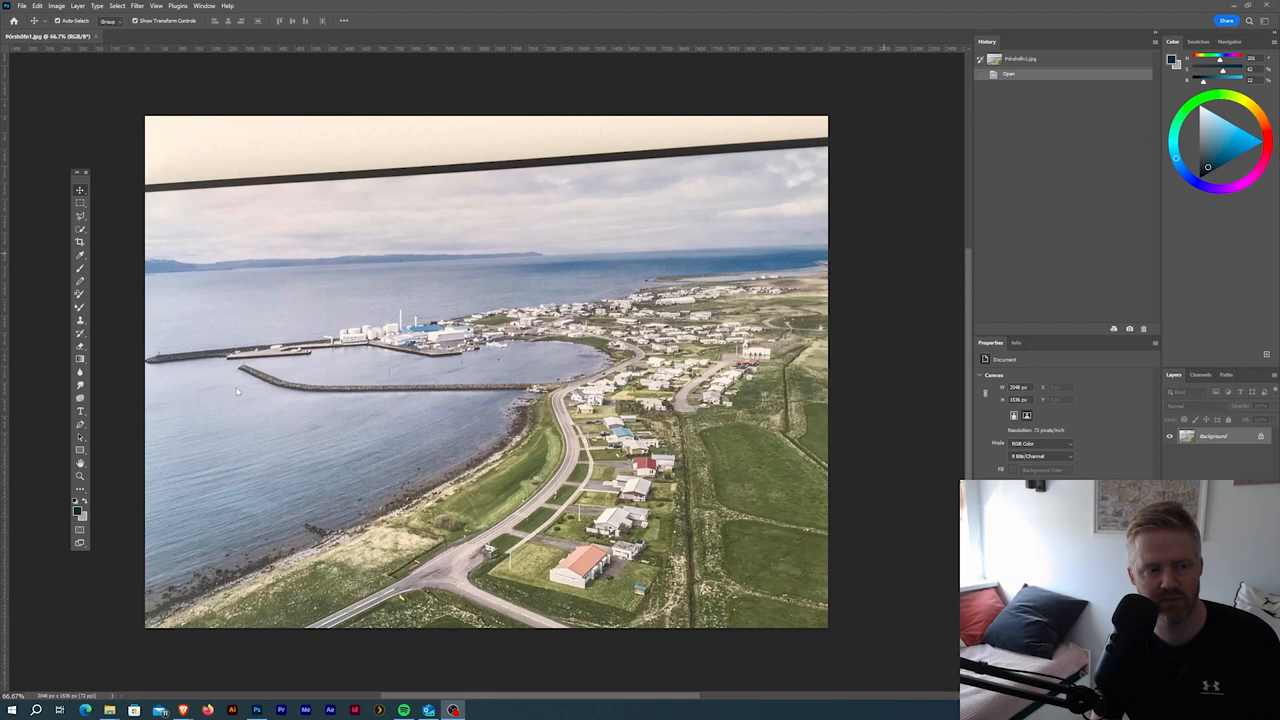
mouse_move(196, 216)
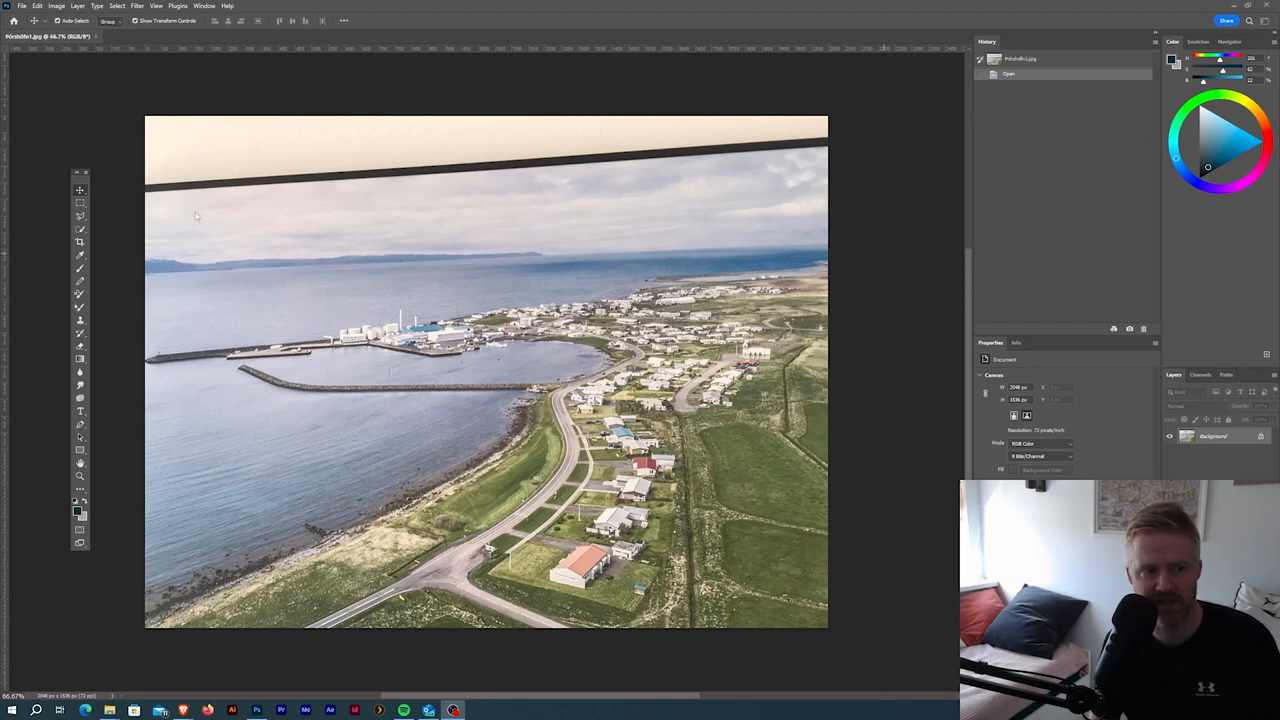
mouse_move(268, 297)
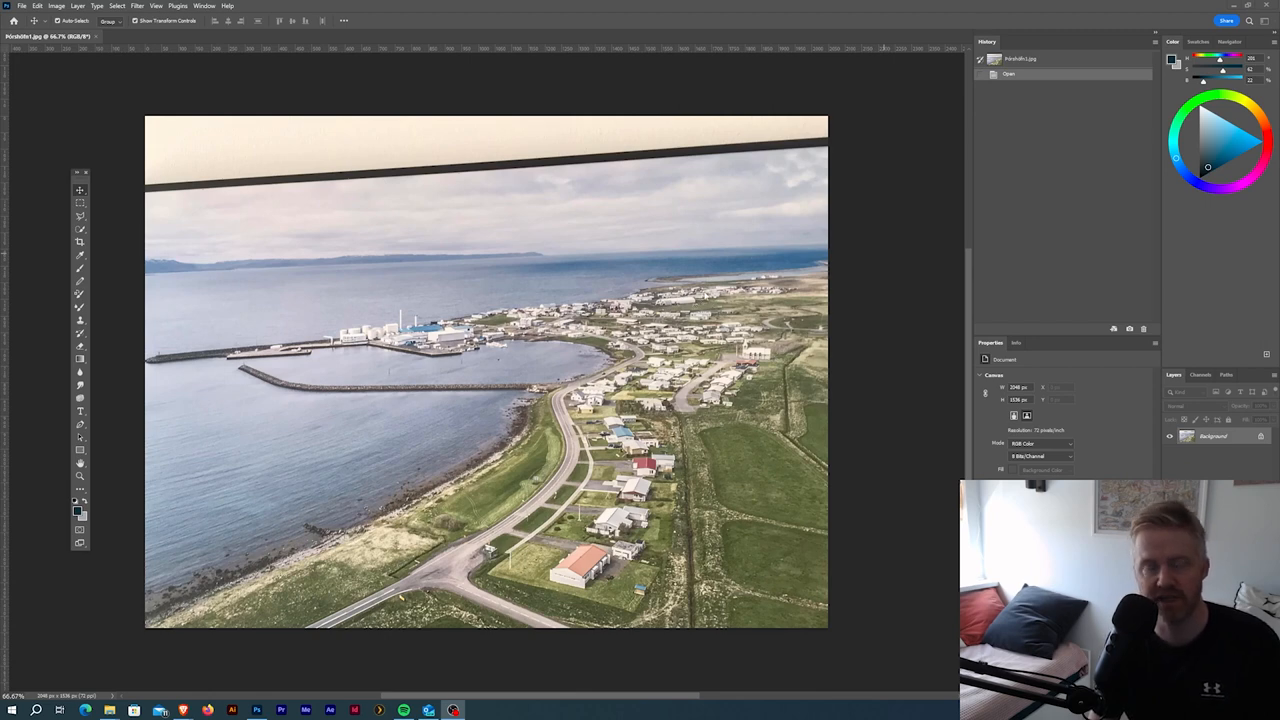
mouse_move(631, 251)
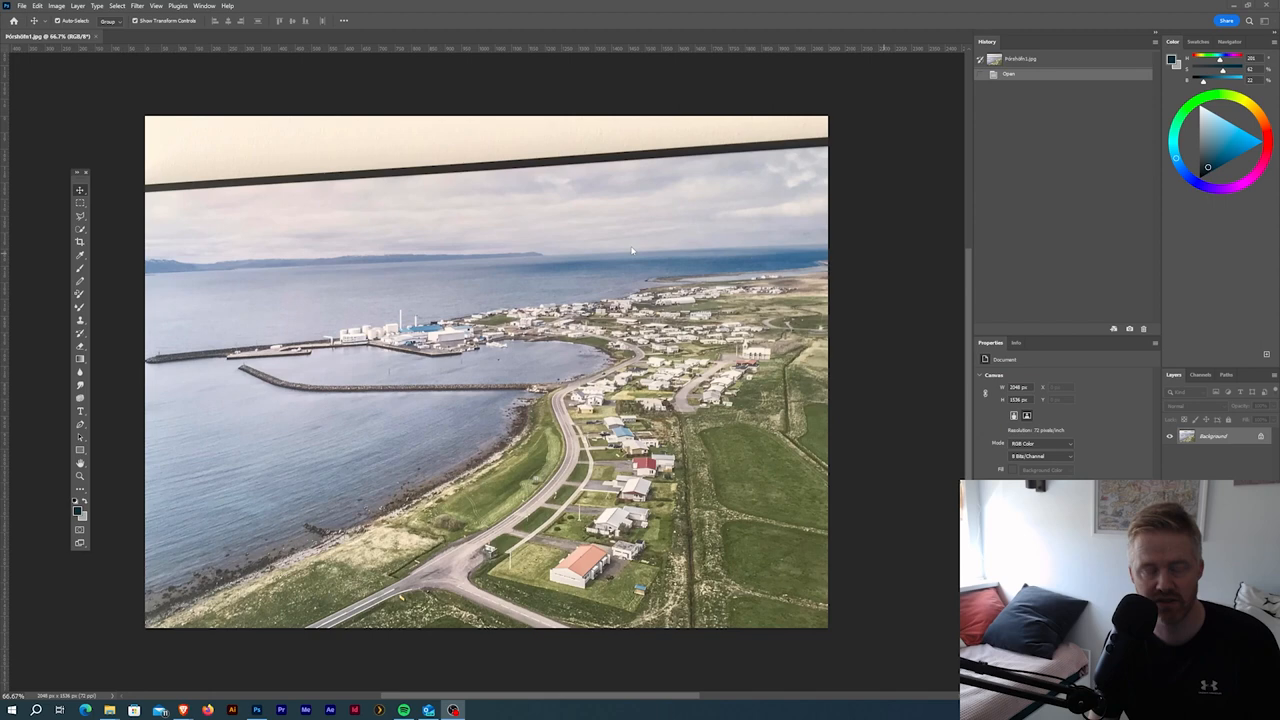
mouse_move(637, 247)
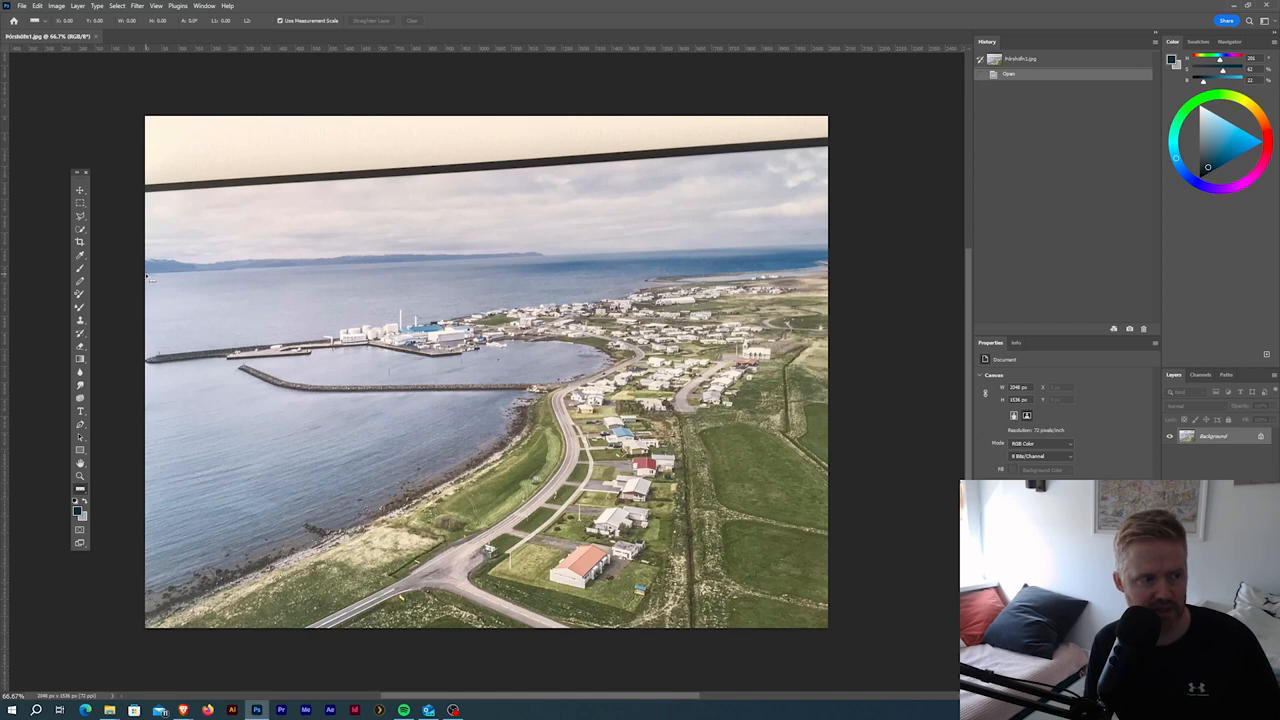
Step: Measure the tilted horizon with the Ruler tool, reading about 2.5°
left_click_drag(148, 275, 785, 252)
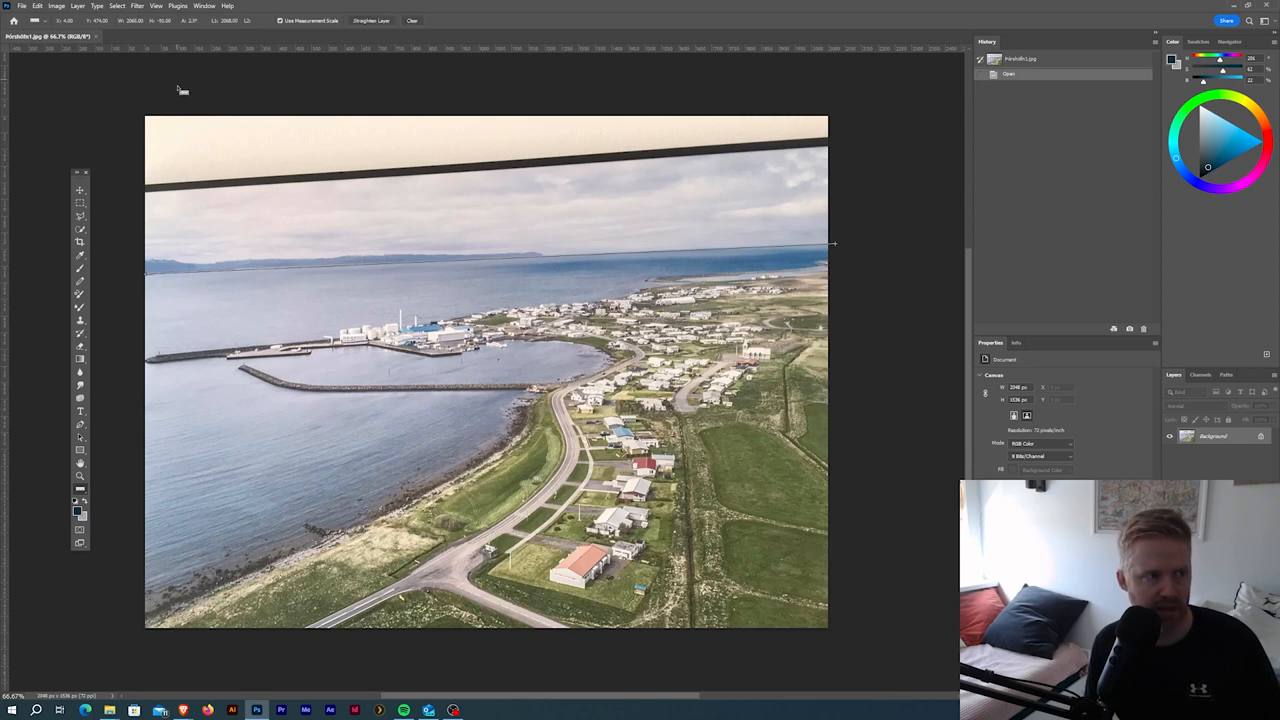
left_click(56, 6)
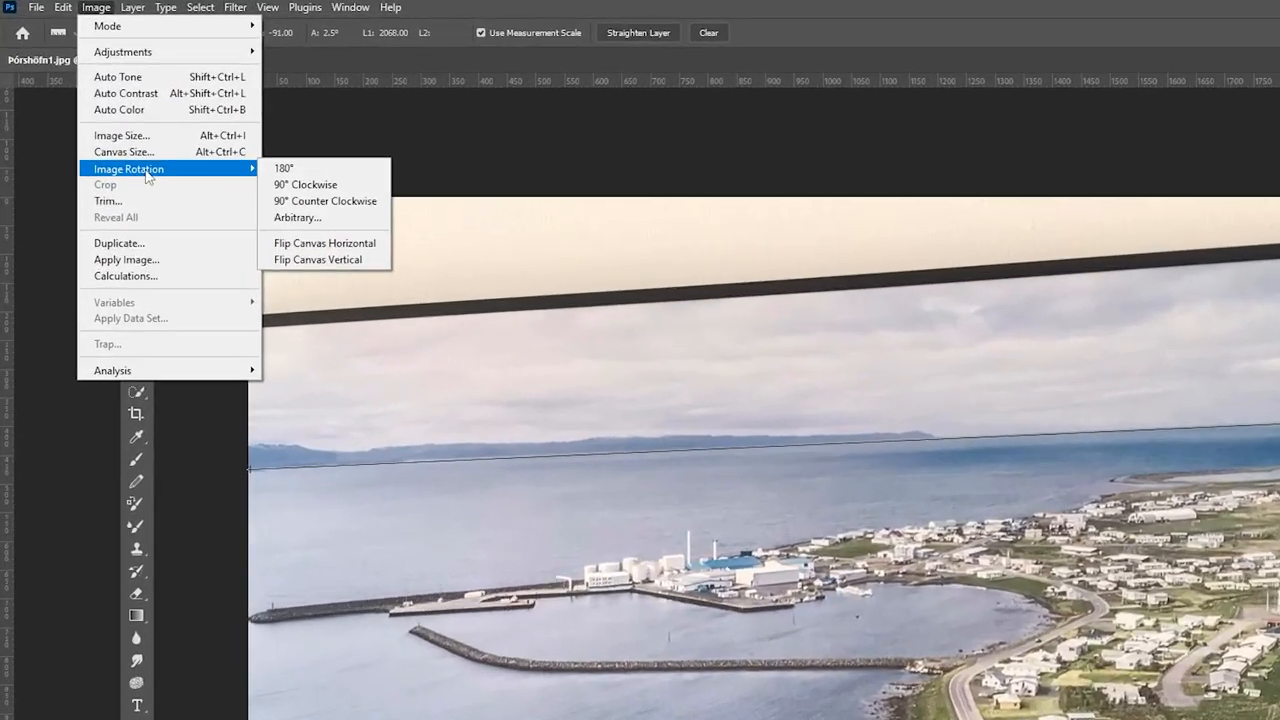
mouse_move(340, 251)
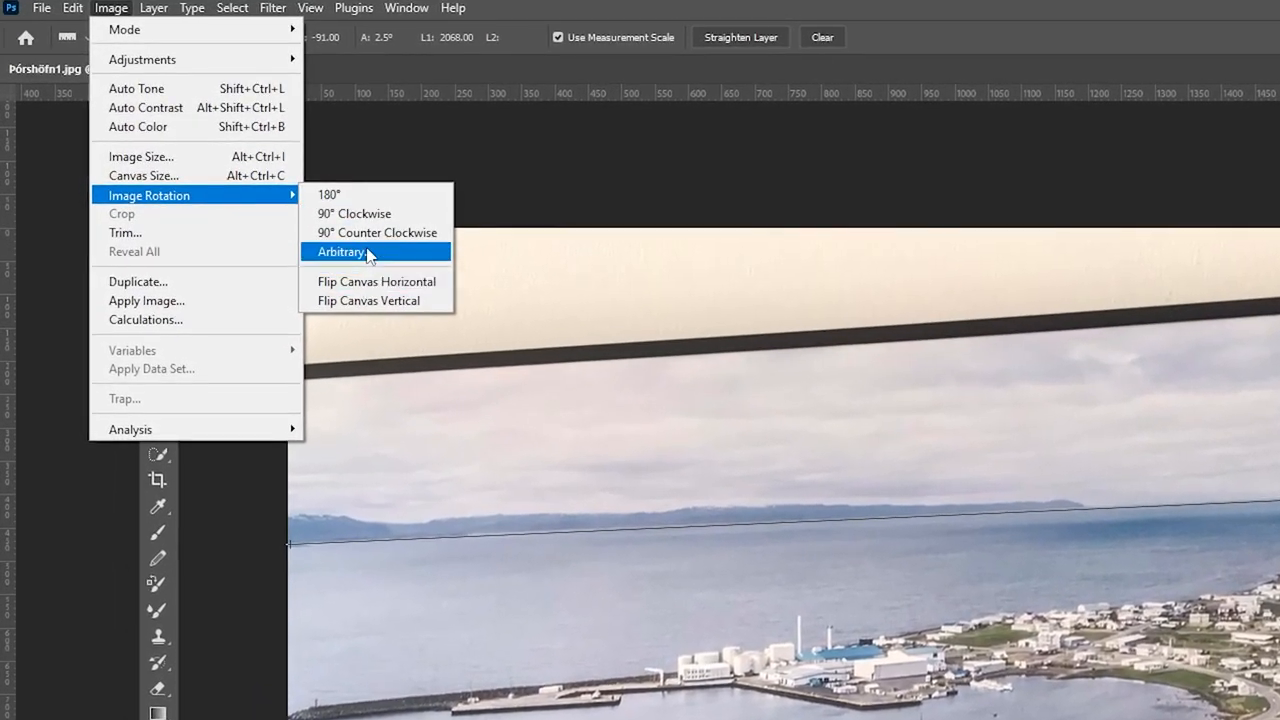
Step: Rotate the image 2.52° clockwise with Arbitrary rotation to level the horizon
left_click(341, 251)
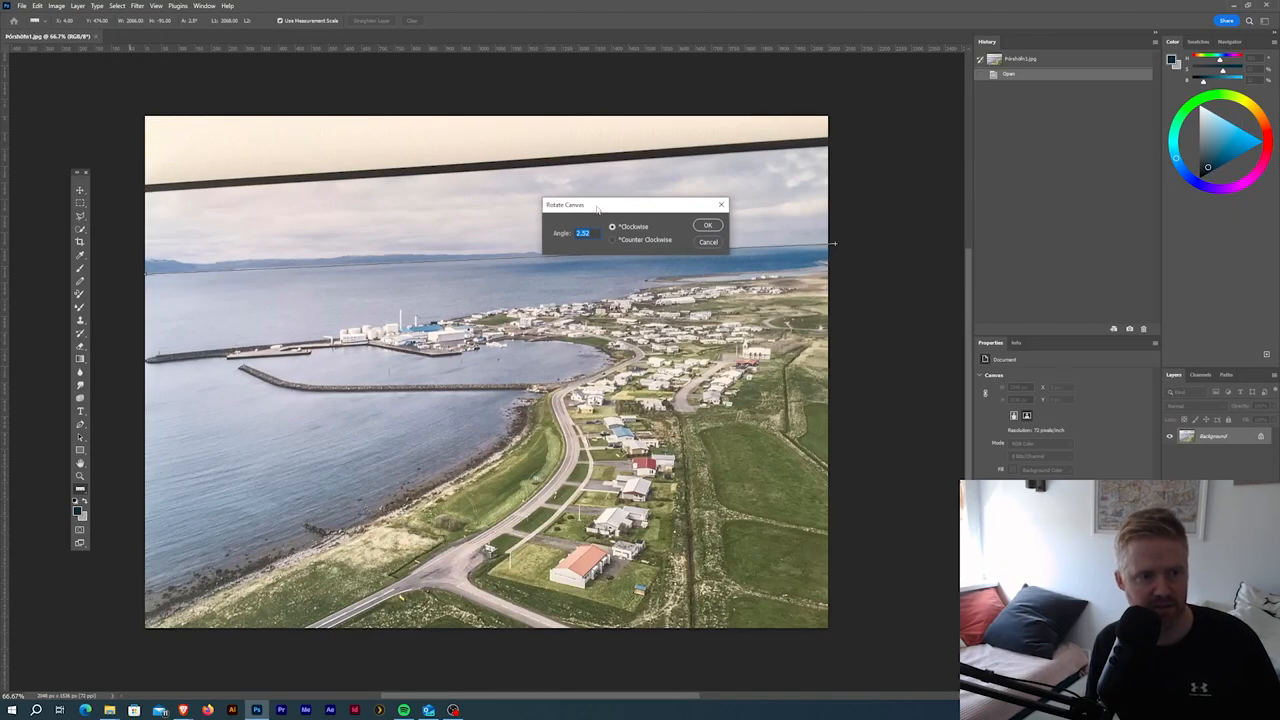
left_click_drag(565, 204, 545, 258)
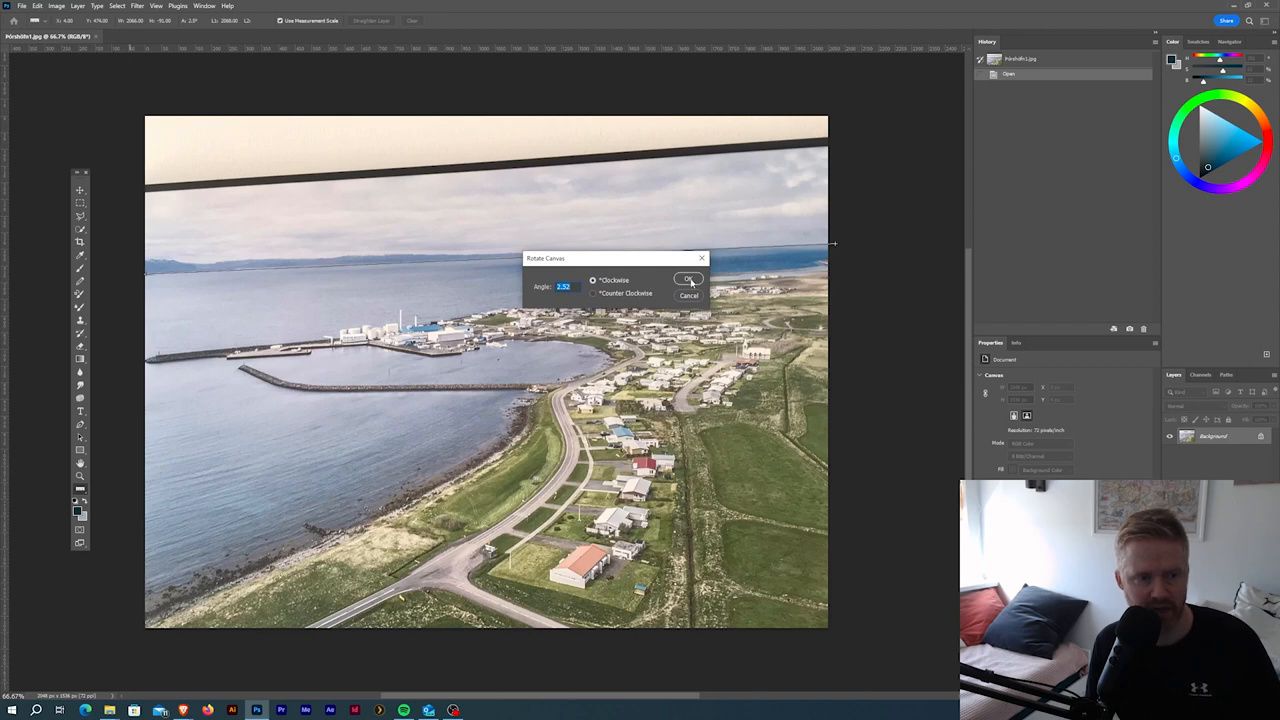
left_click(688, 278)
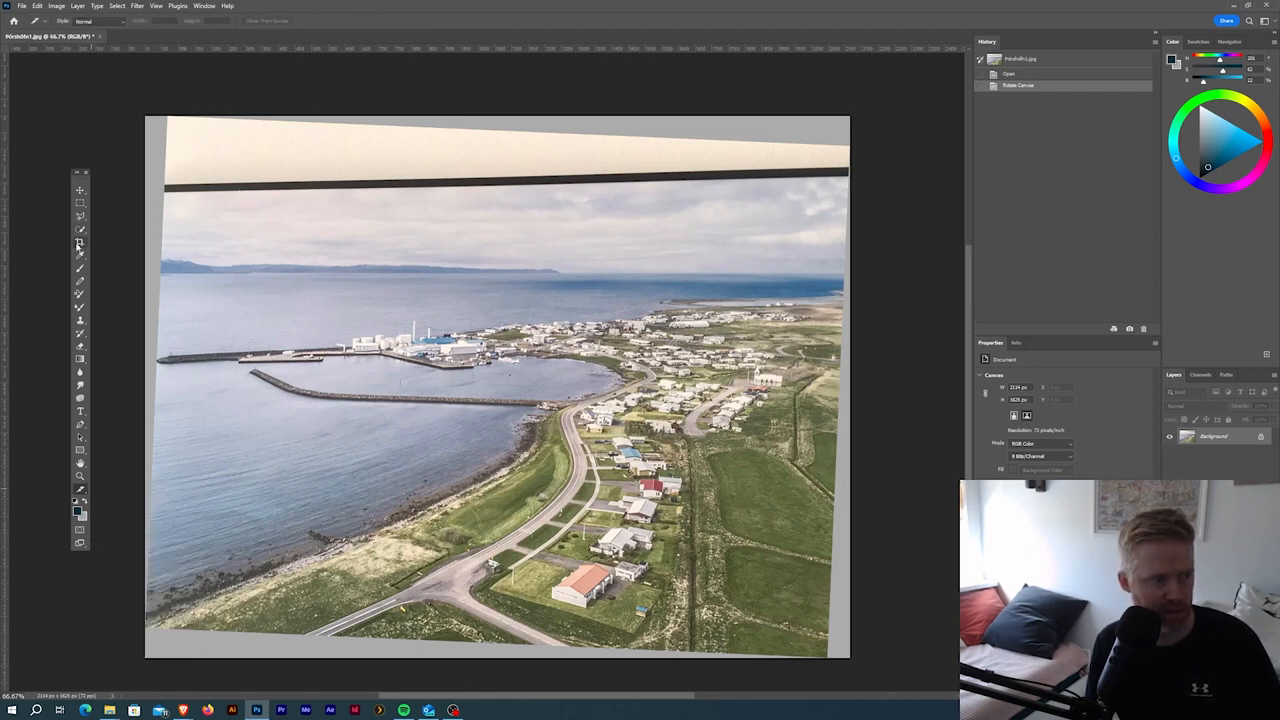
Step: Crop the bottom, right and top edges inward past the grey corners and paper strip
left_click(80, 242)
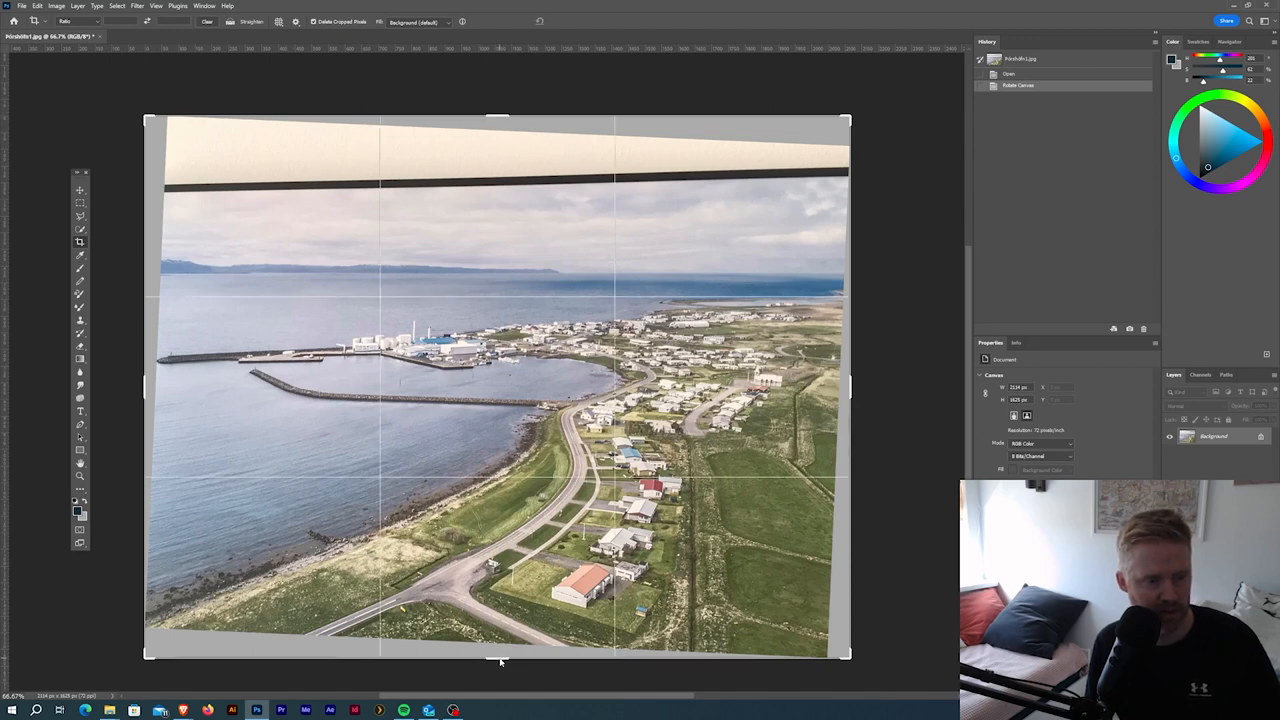
left_click_drag(500, 658, 500, 640)
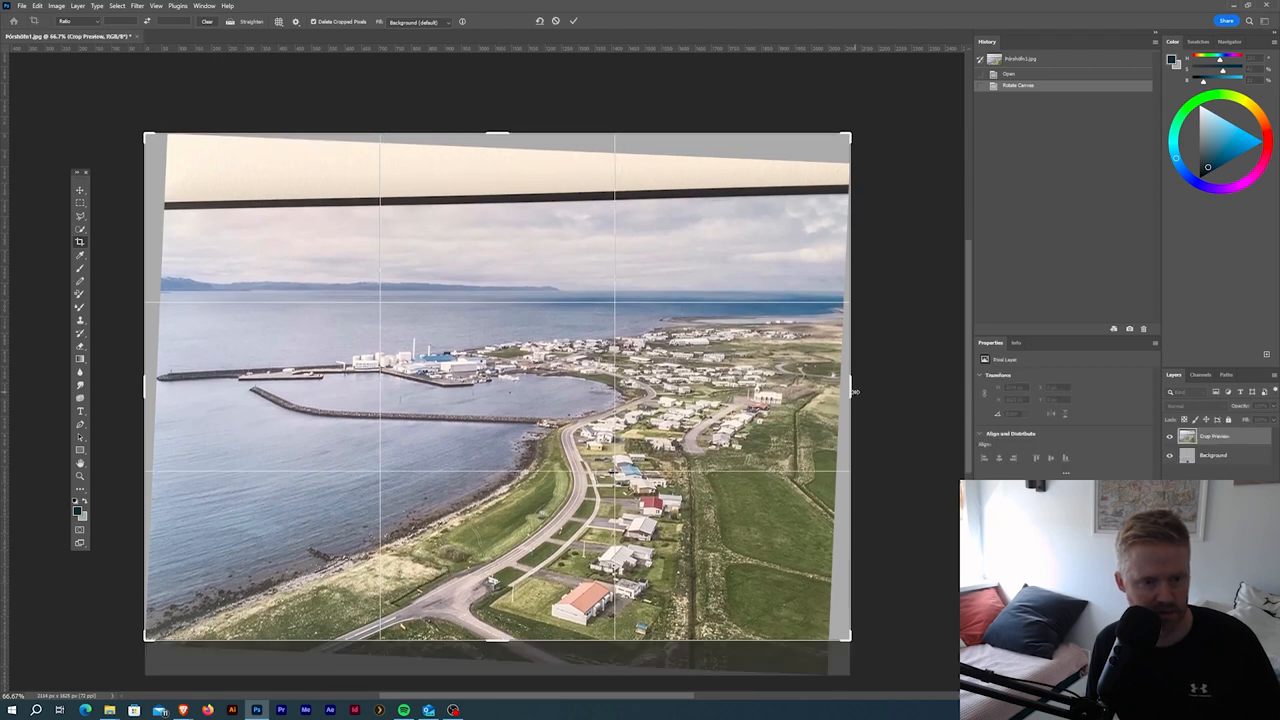
left_click_drag(852, 391, 841, 380)
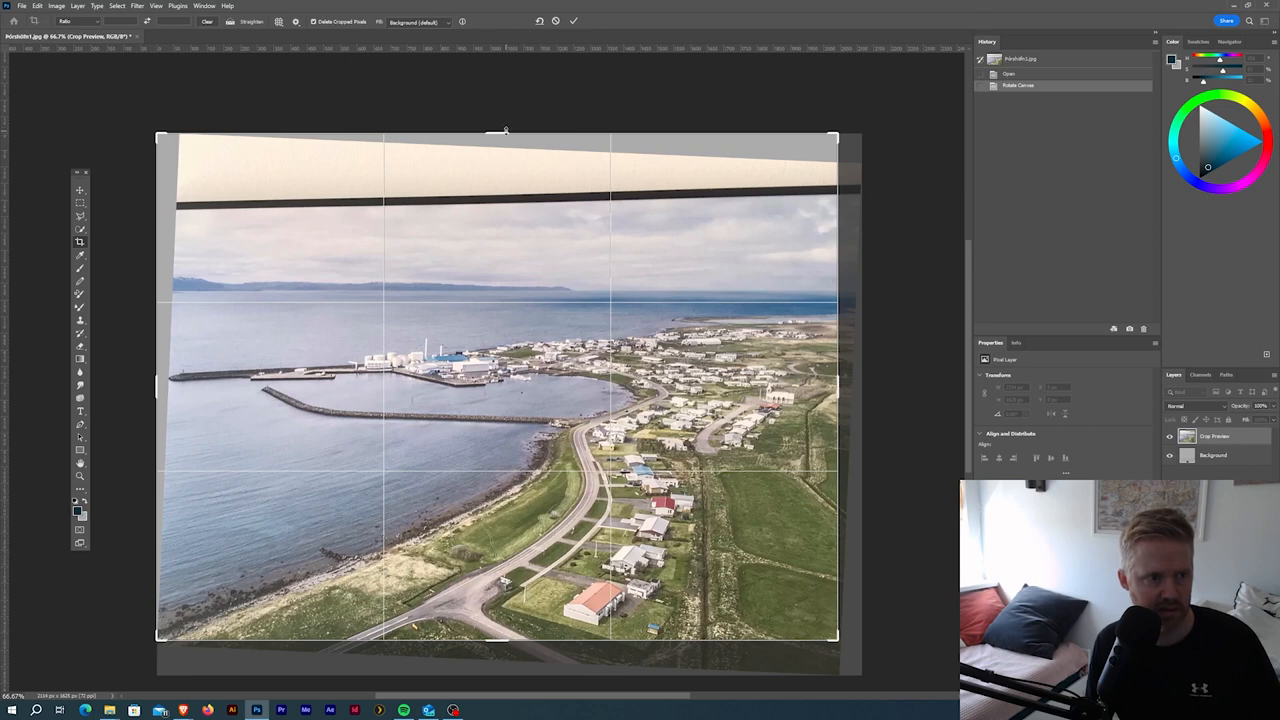
left_click_drag(505, 133, 507, 160)
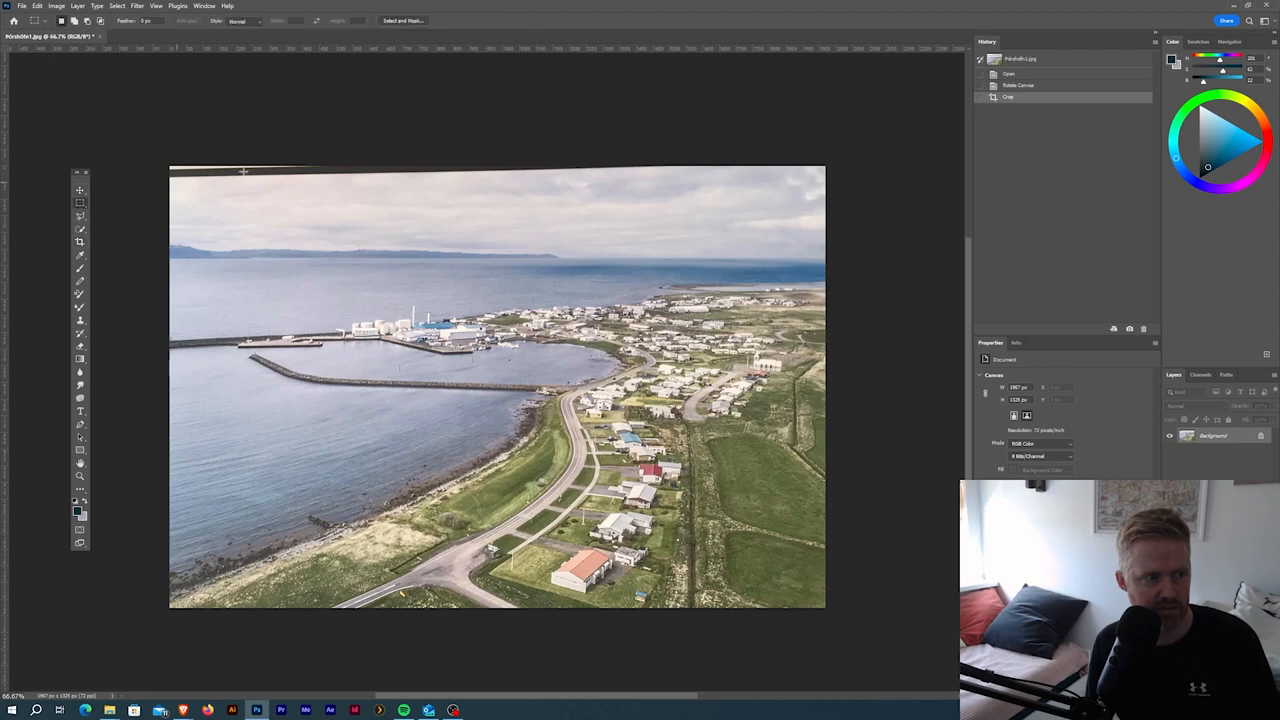
Step: Select the empty strip along the top edge of the sky
left_click_drag(170, 168, 583, 207)
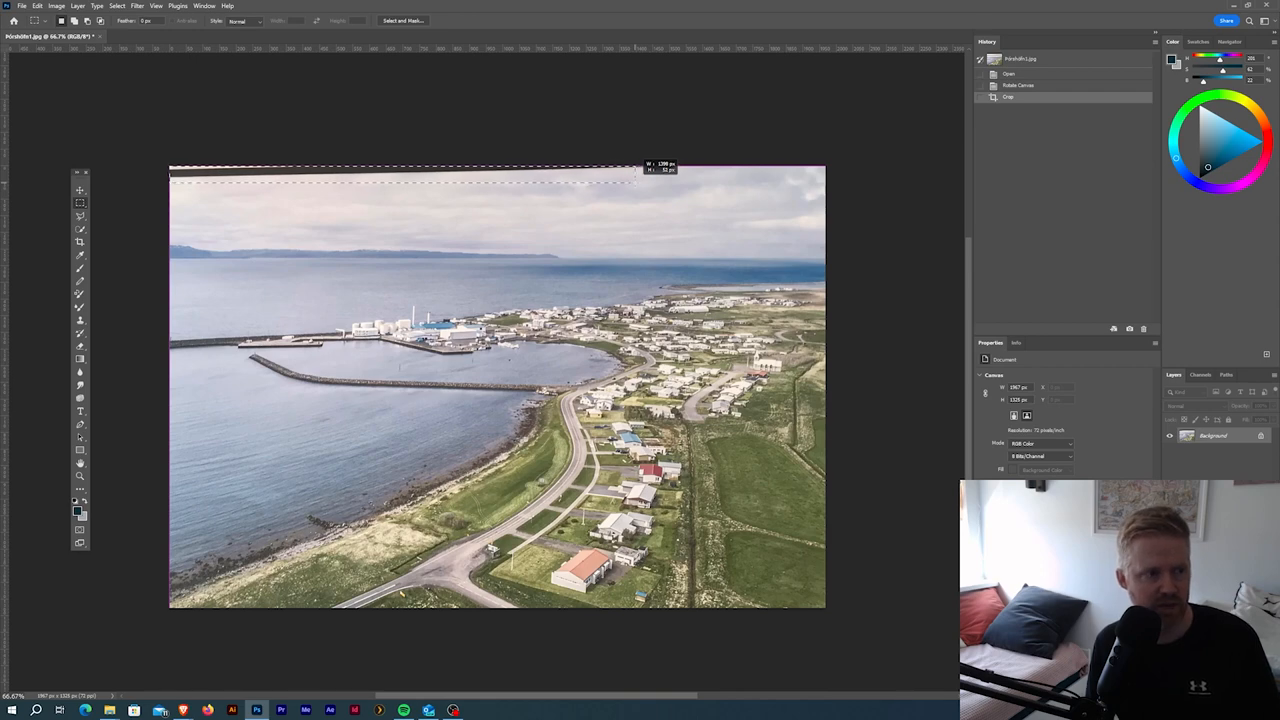
left_click_drag(170, 170, 640, 197)
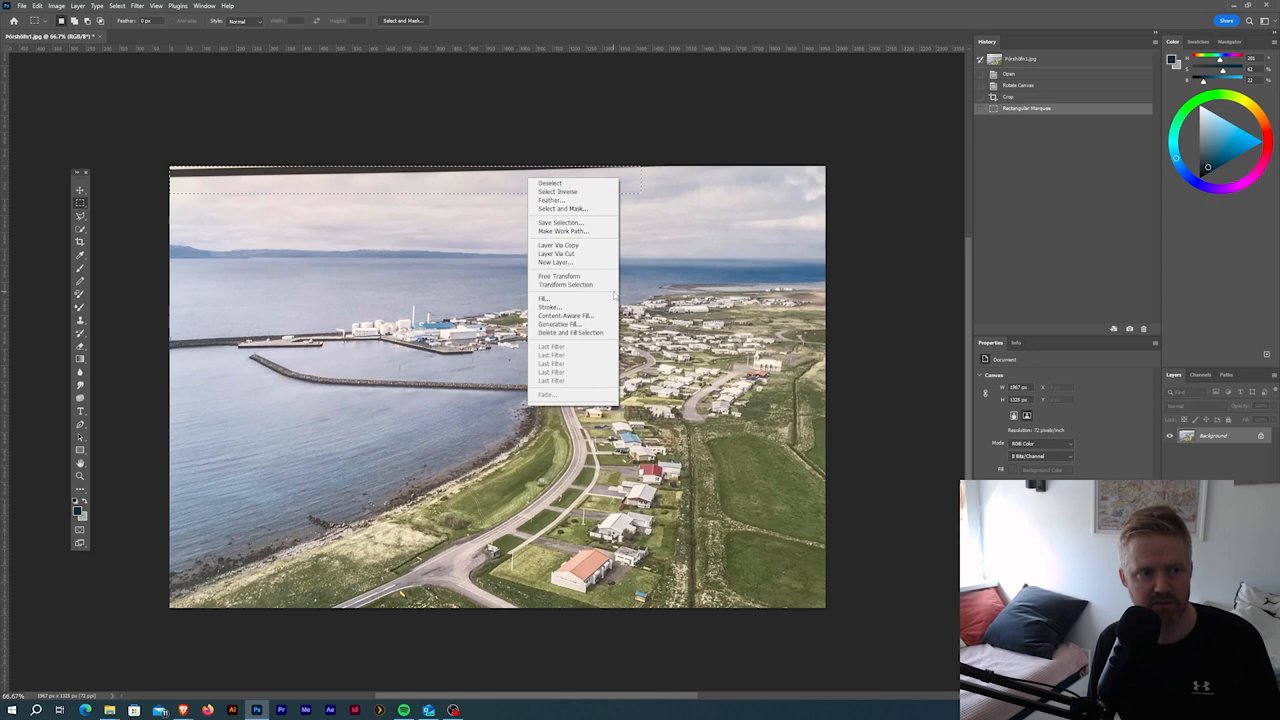
mouse_move(572, 332)
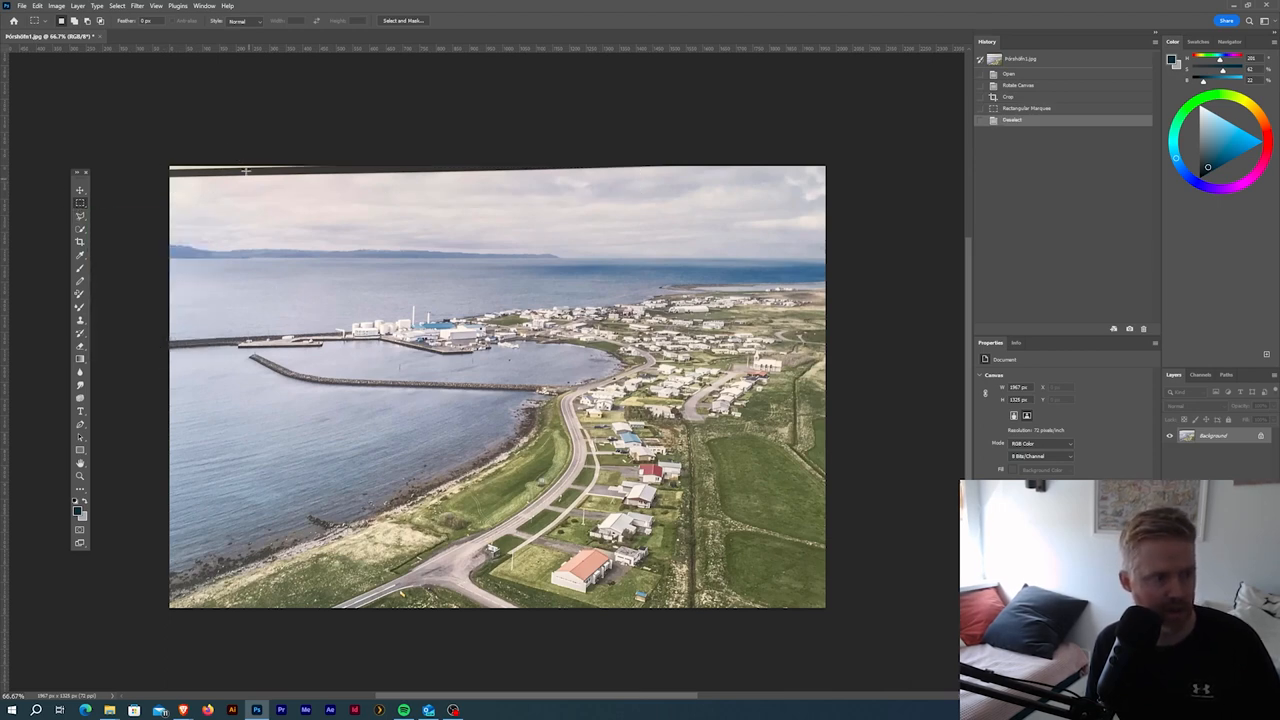
left_click_drag(170, 170, 700, 190)
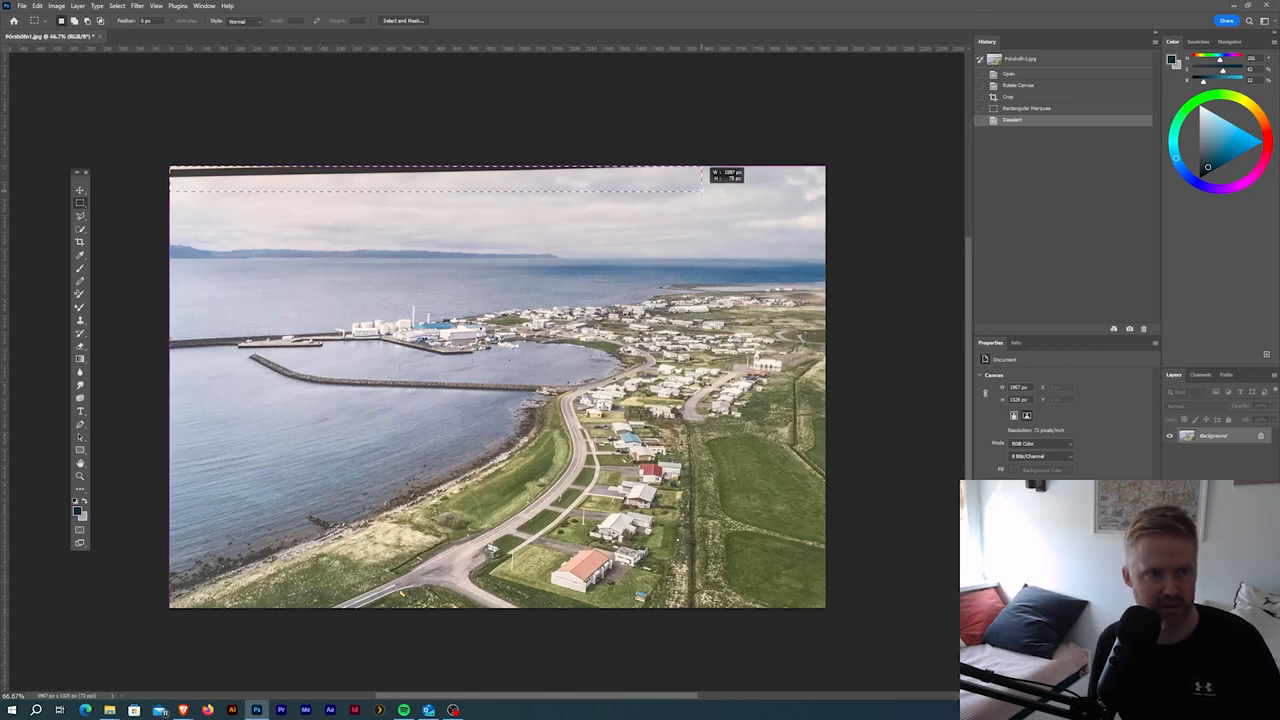
left_click_drag(180, 180, 700, 195)
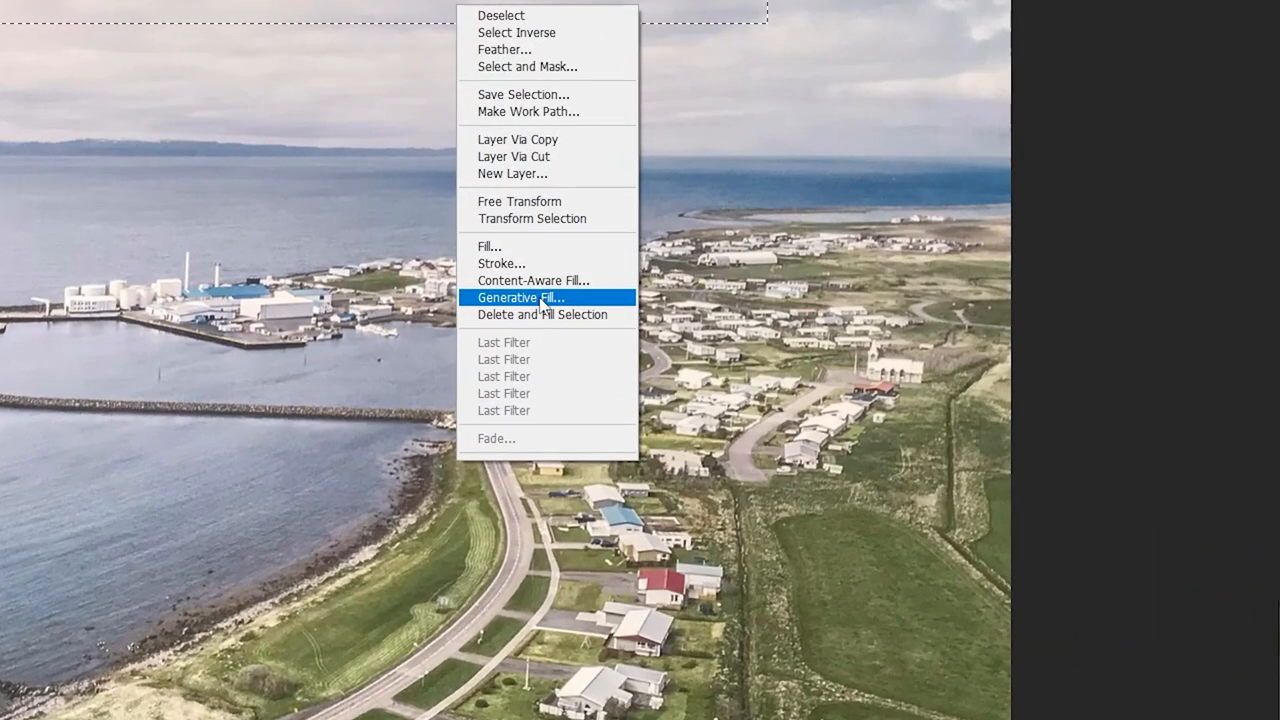
Step: Generative Fill the selected strip using the prompt 'expand sky'
left_click(517, 297)
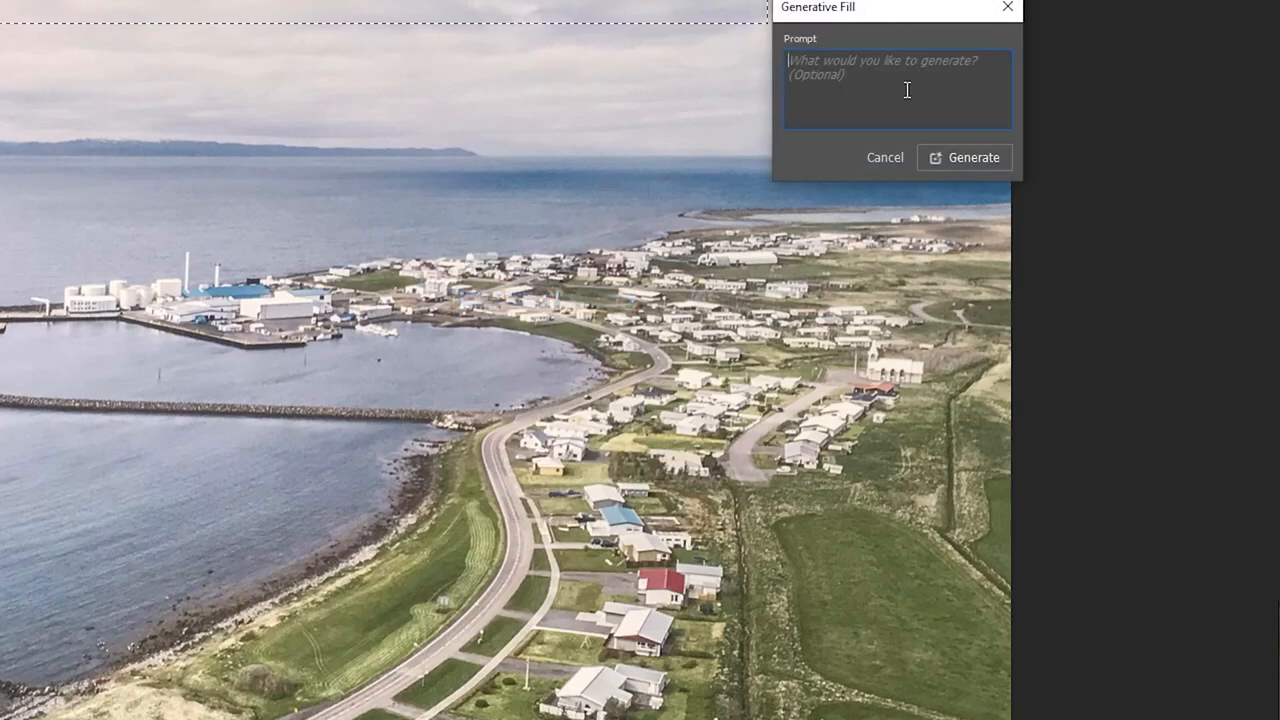
type("expand sky")
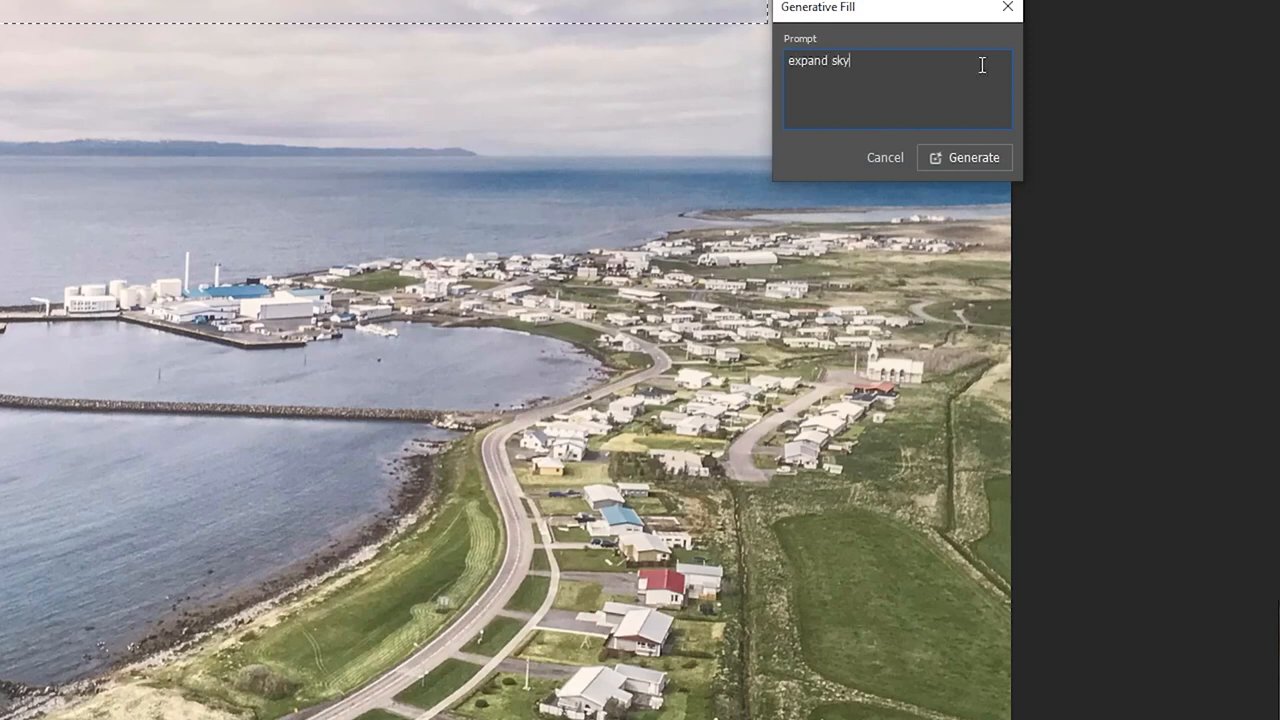
left_click(964, 157)
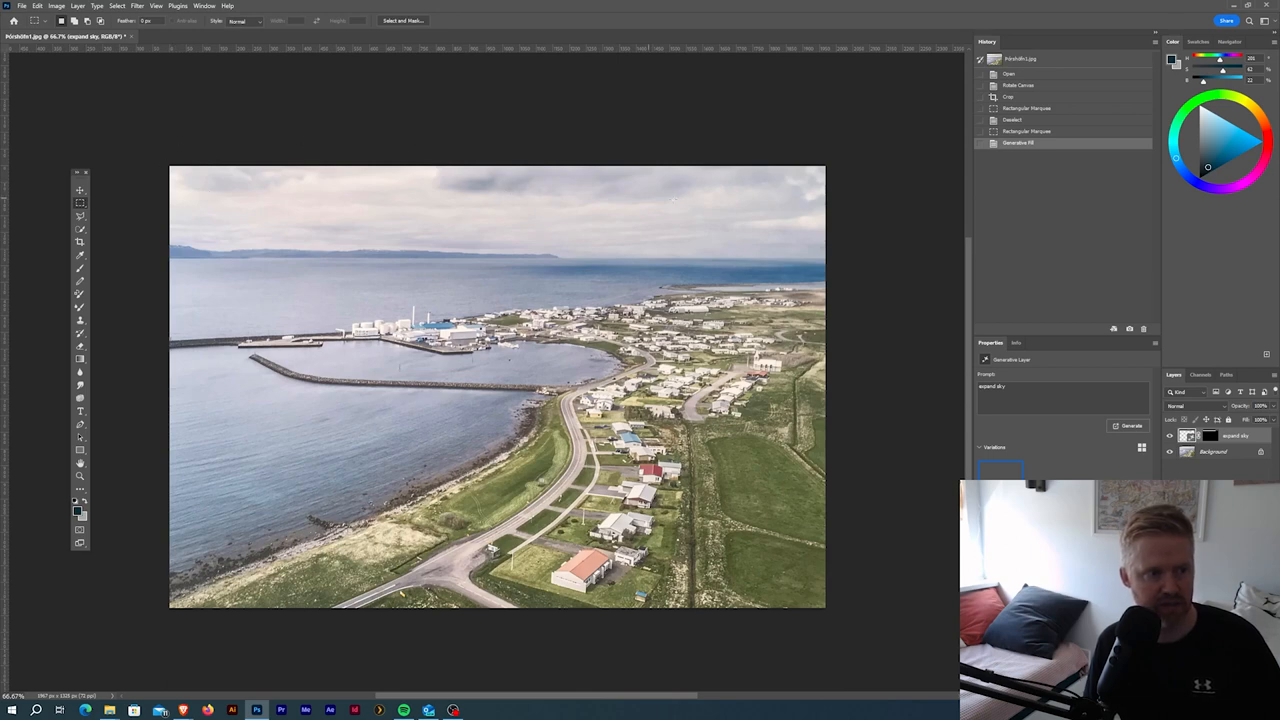
mouse_move(210, 163)
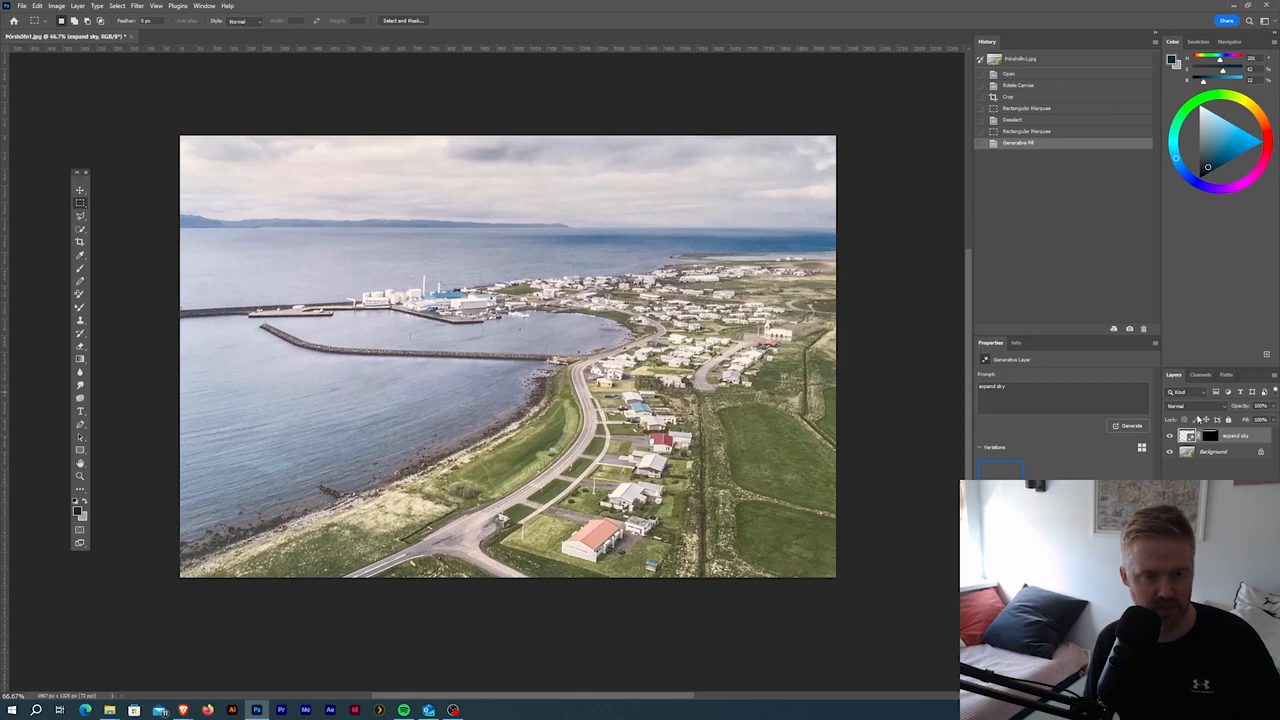
Step: Raise saturation to +10 with a Hue/Saturation adjustment
left_click(56, 6)
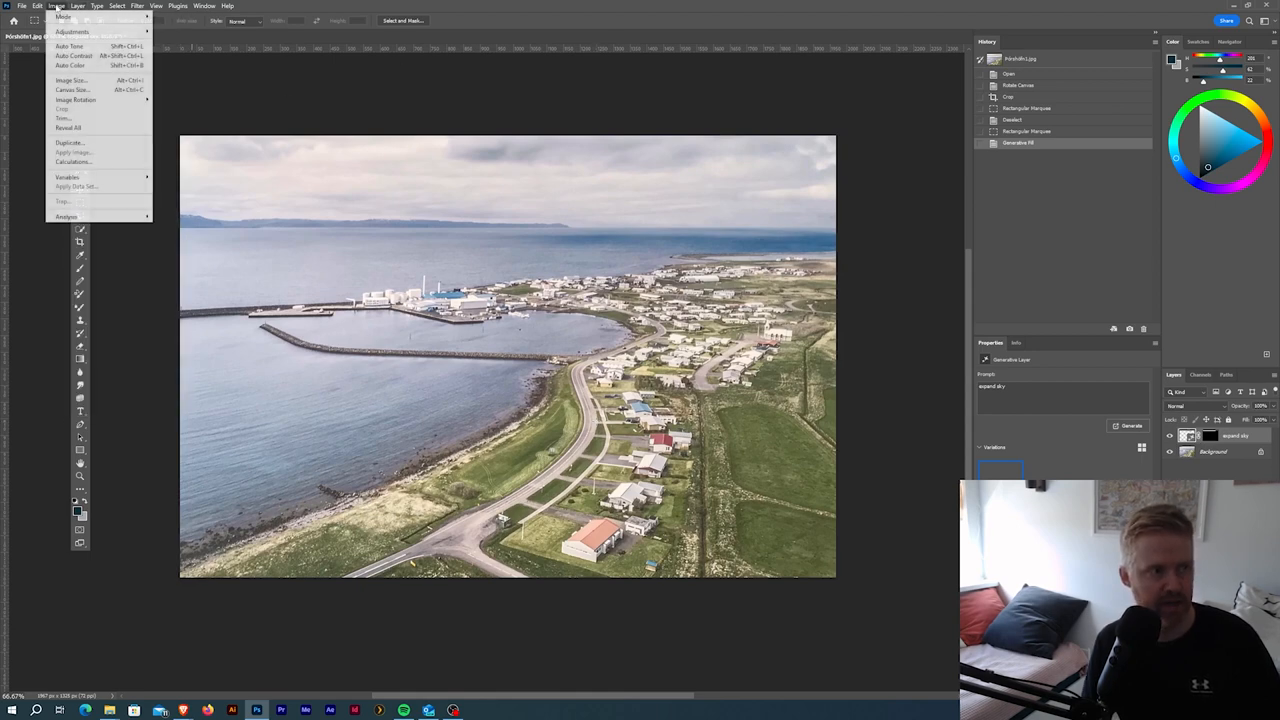
mouse_move(75, 99)
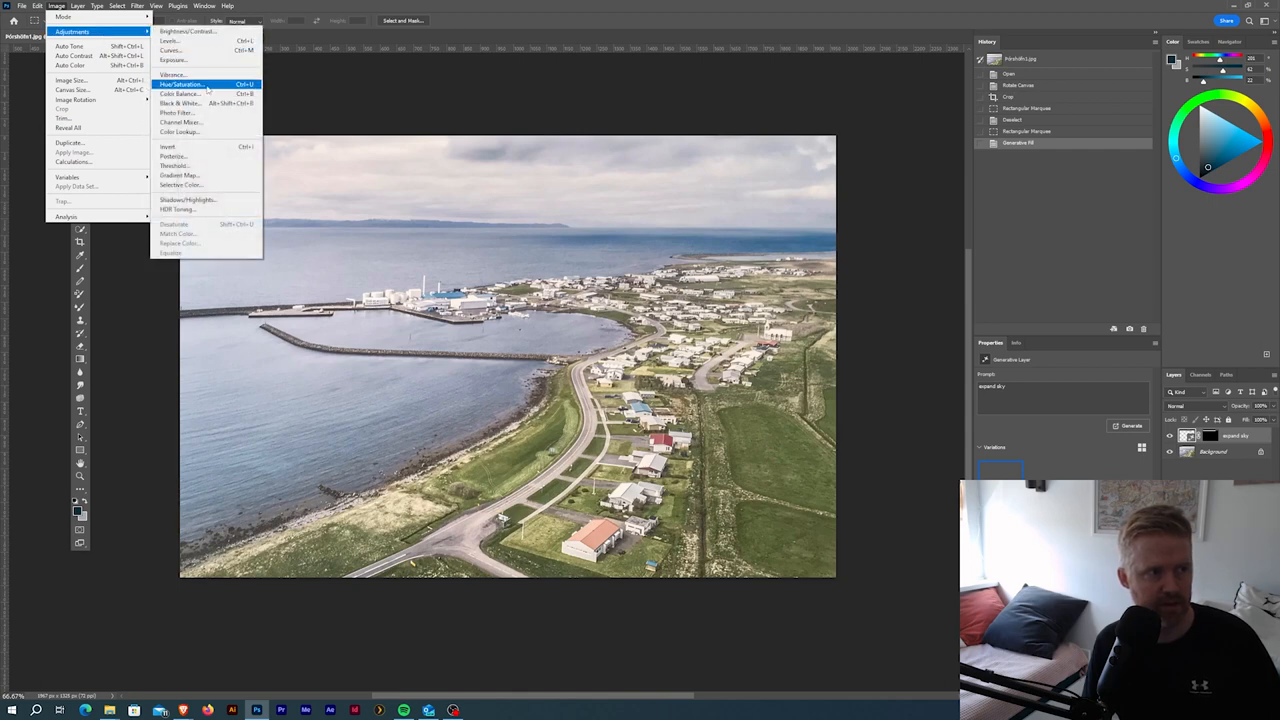
left_click(181, 84)
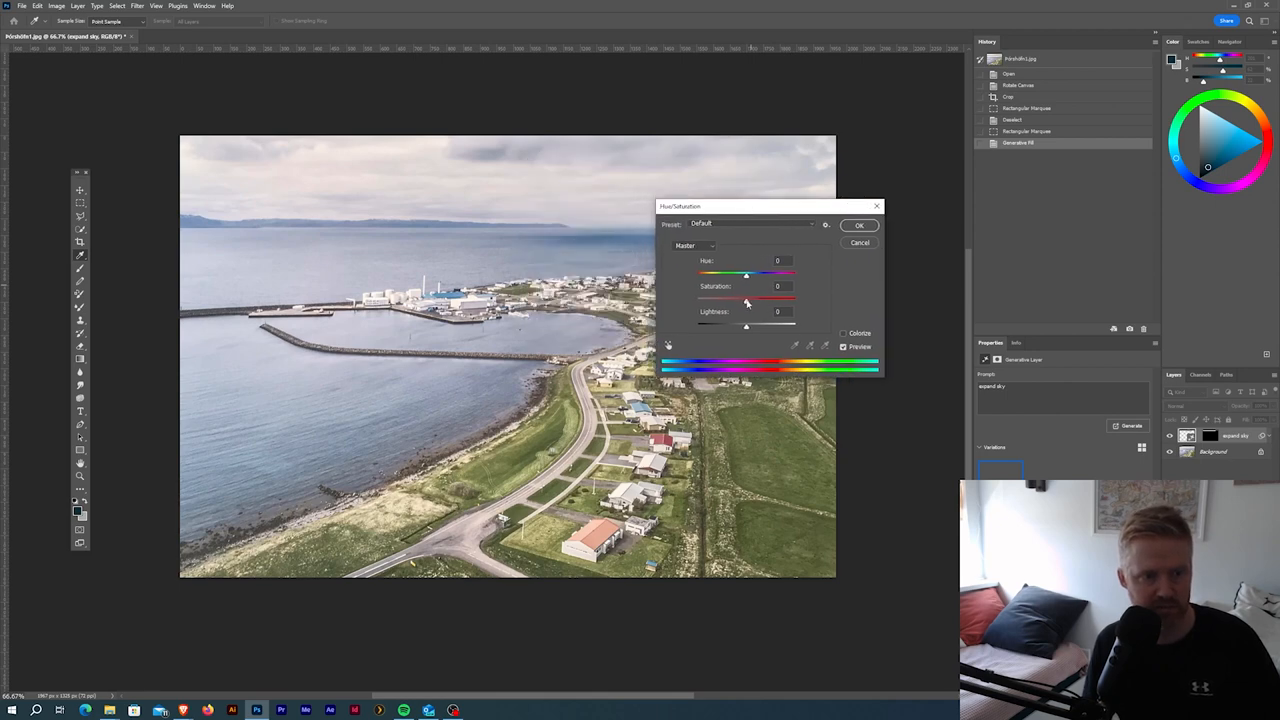
left_click_drag(745, 300, 747, 300)
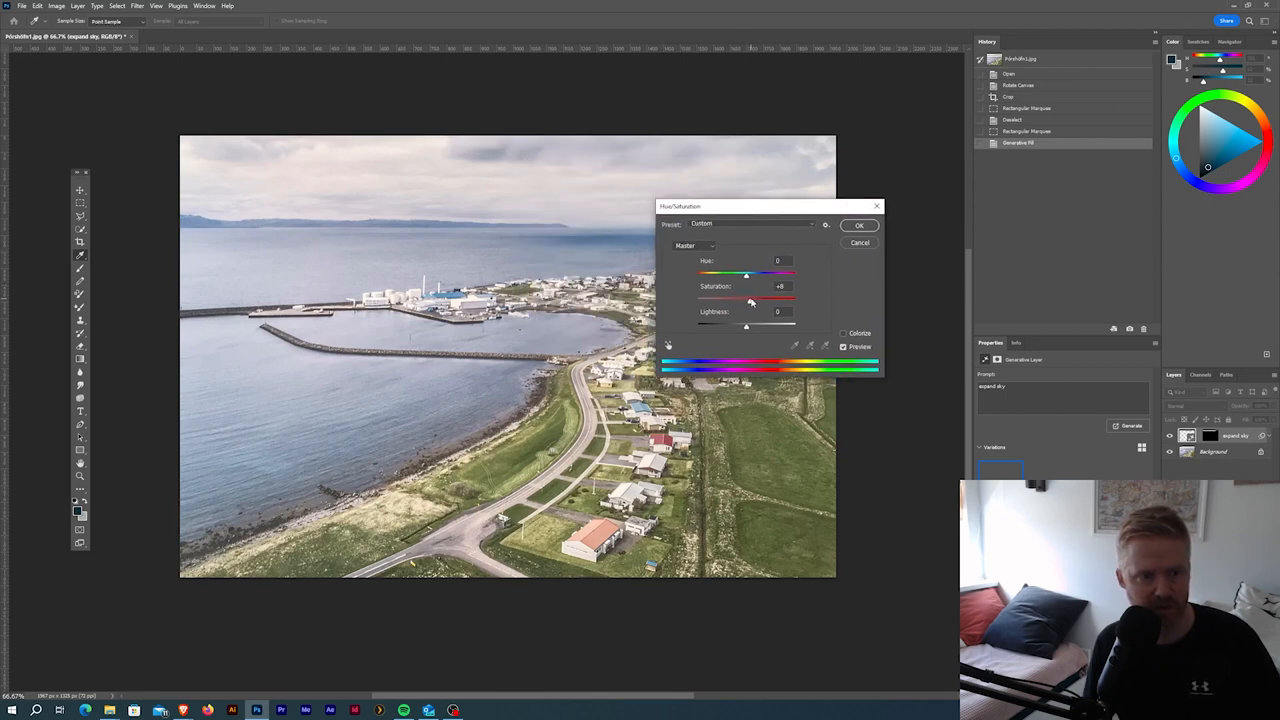
left_click_drag(746, 299, 752, 299)
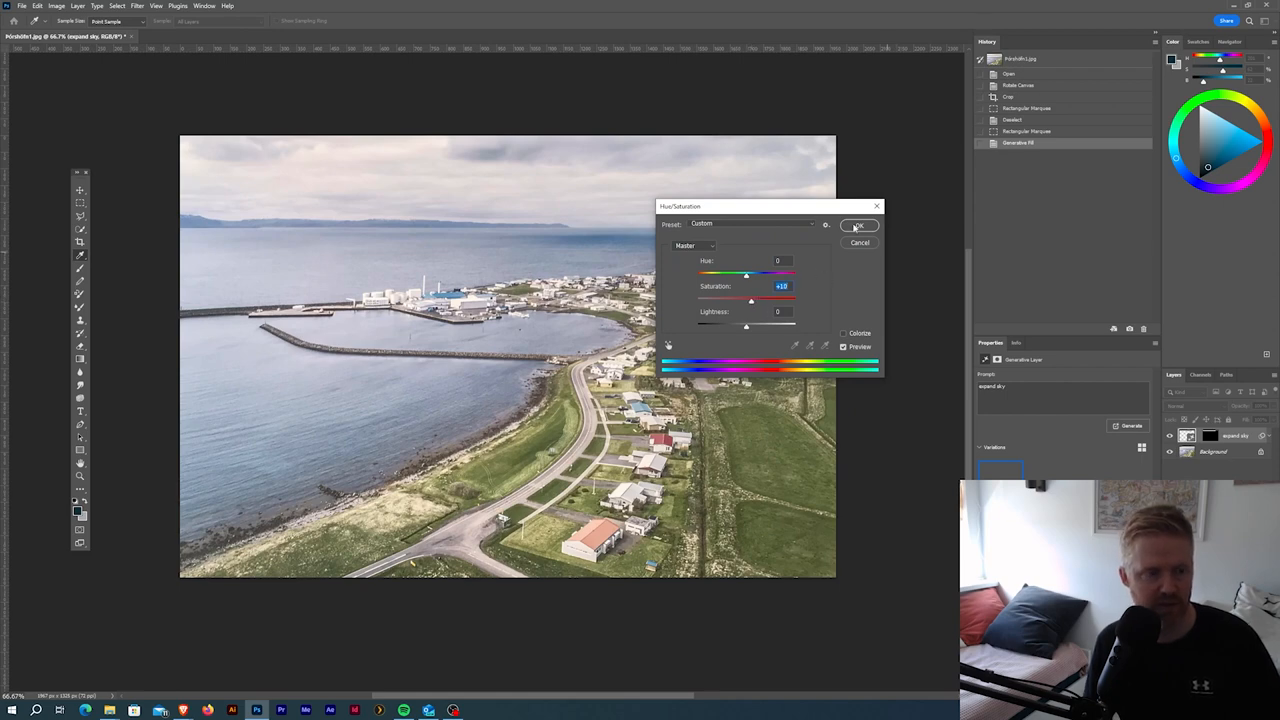
left_click(858, 225)
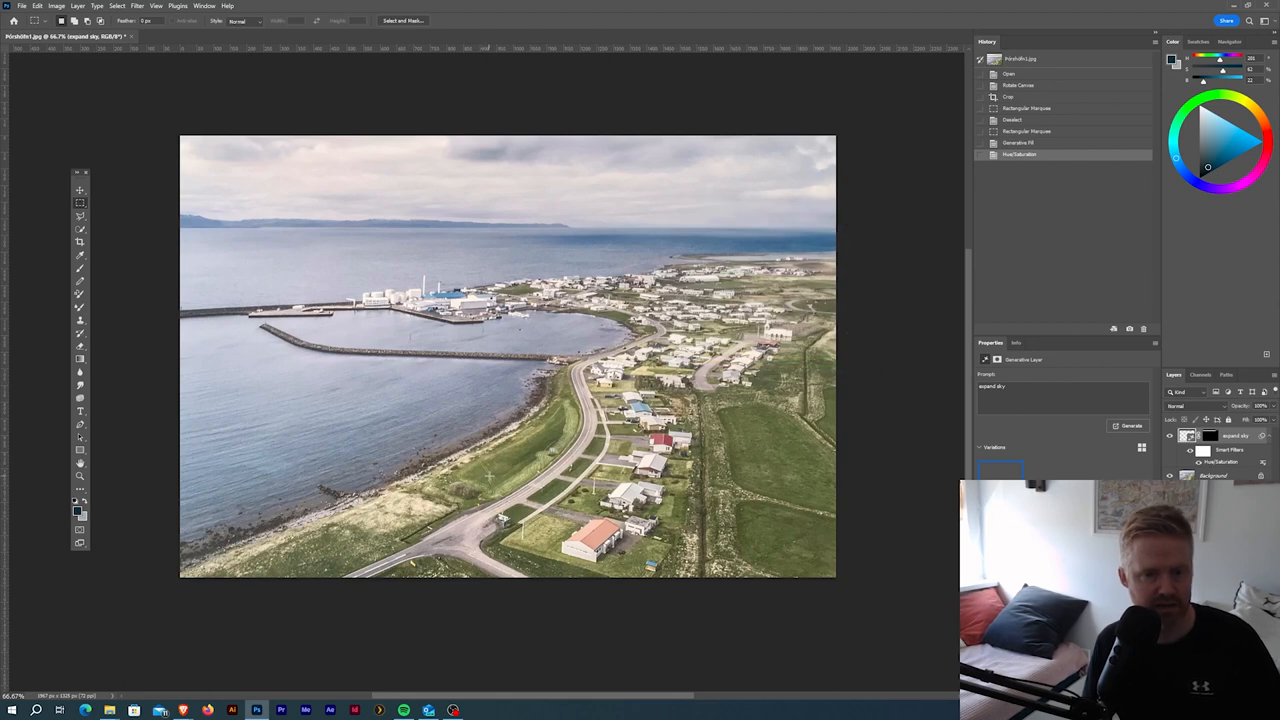
mouse_move(143, 7)
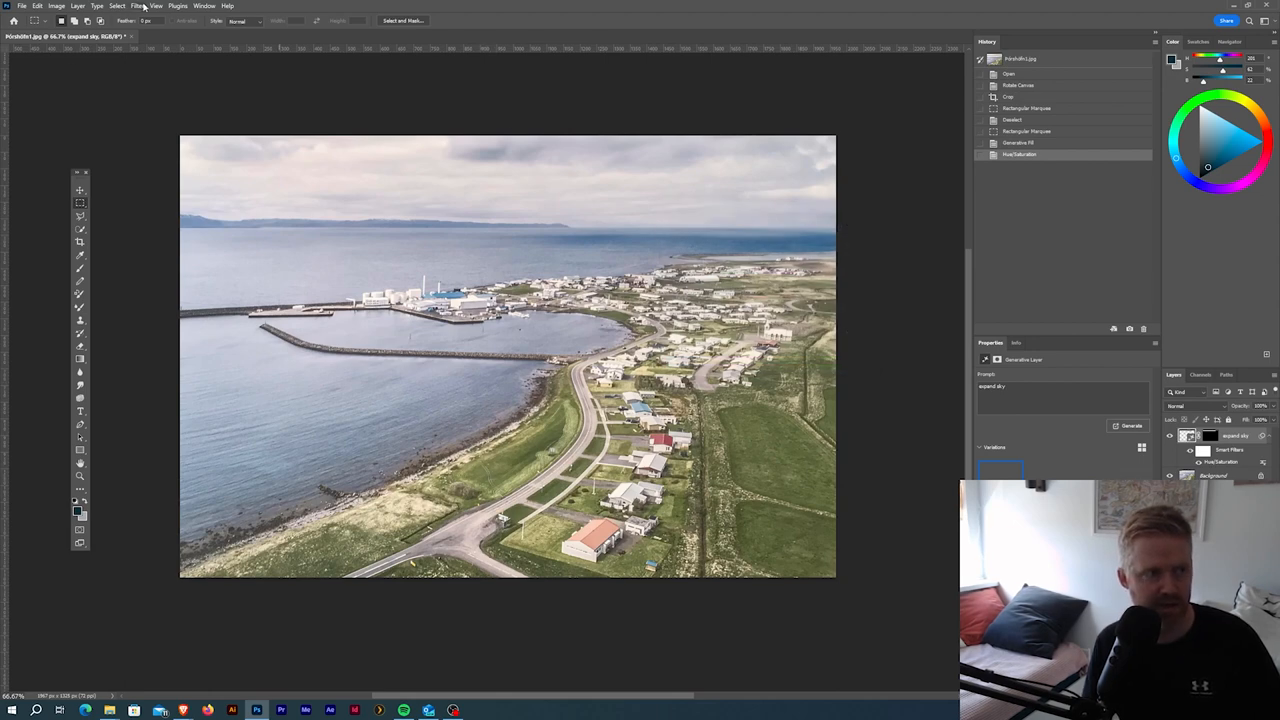
left_click(138, 6)
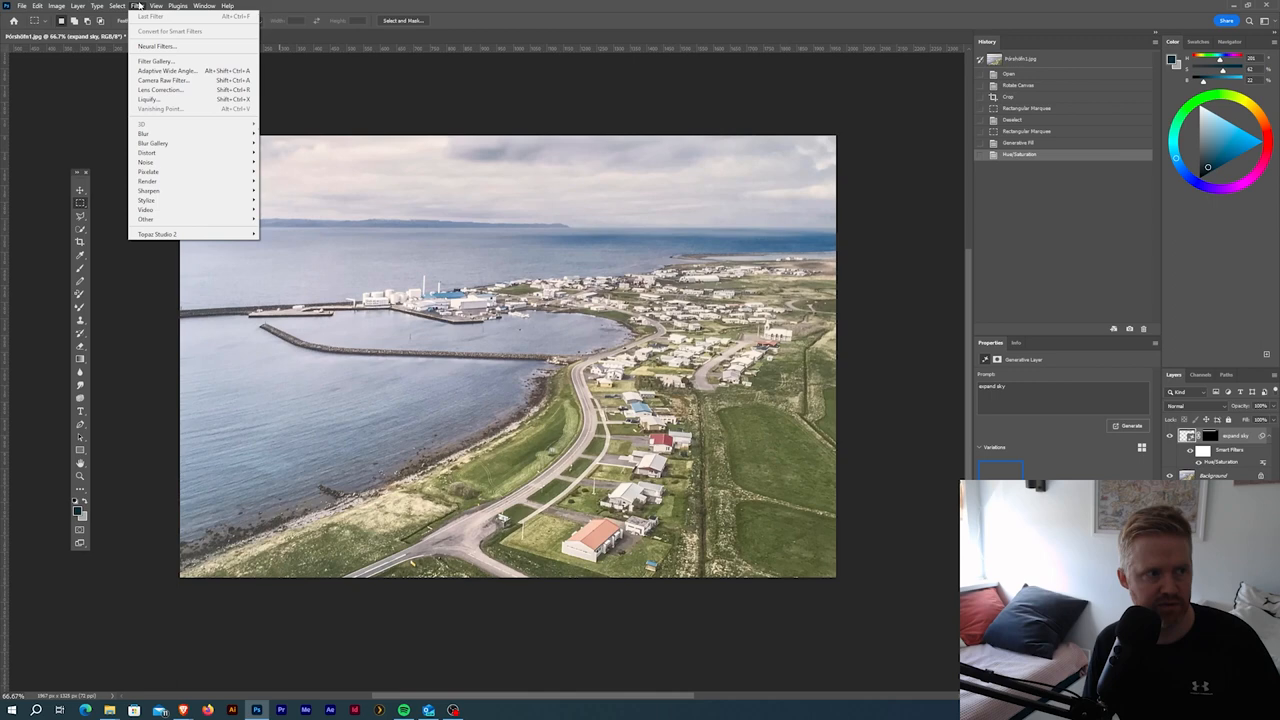
mouse_move(148, 190)
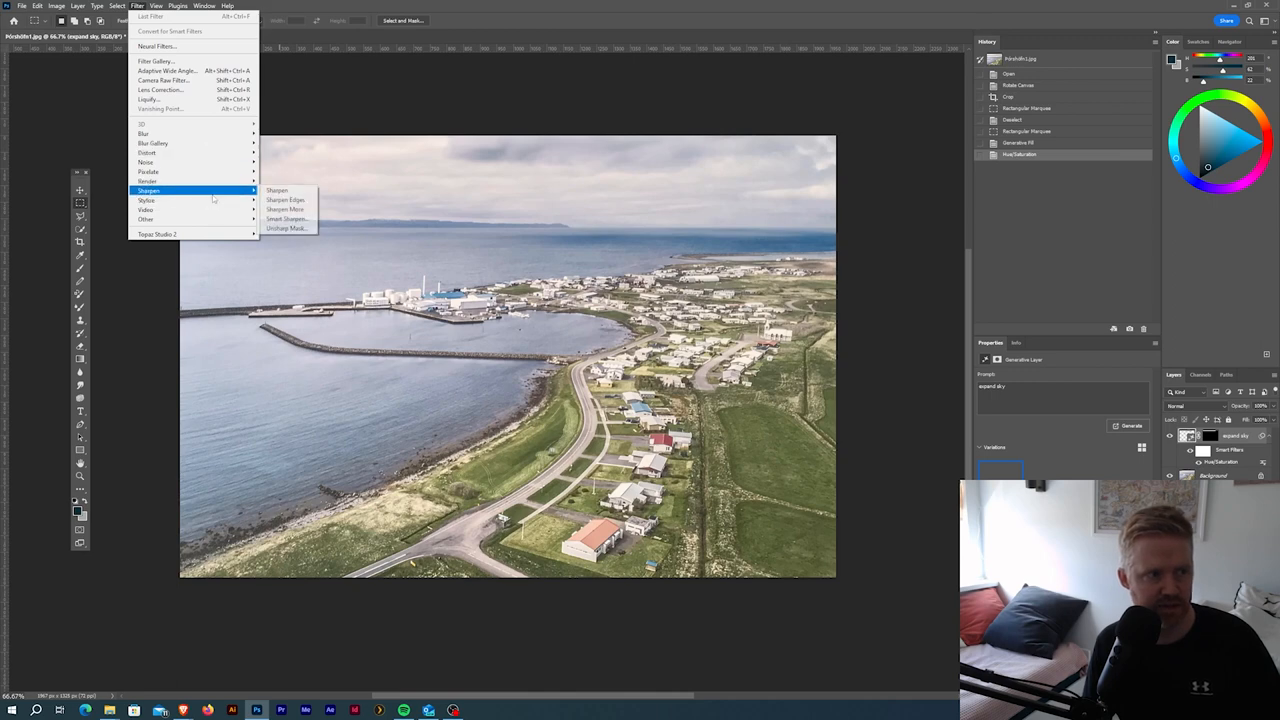
left_click(285, 228)
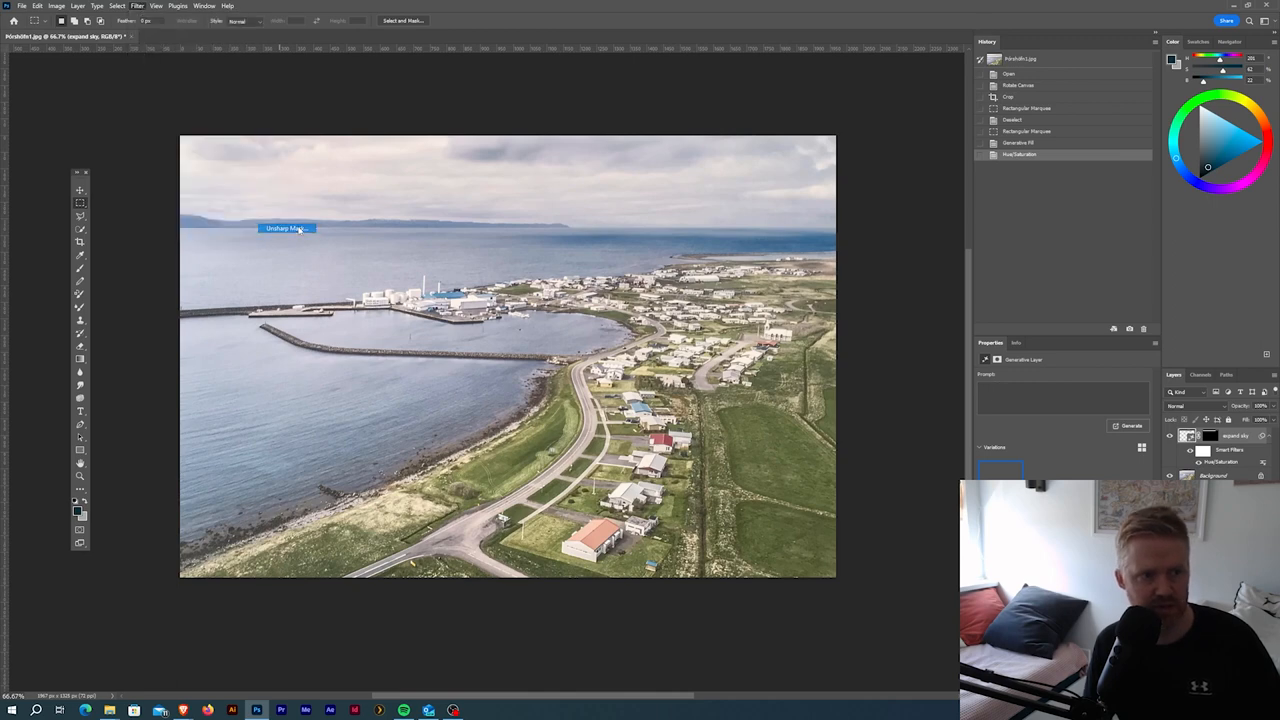
left_click(286, 228)
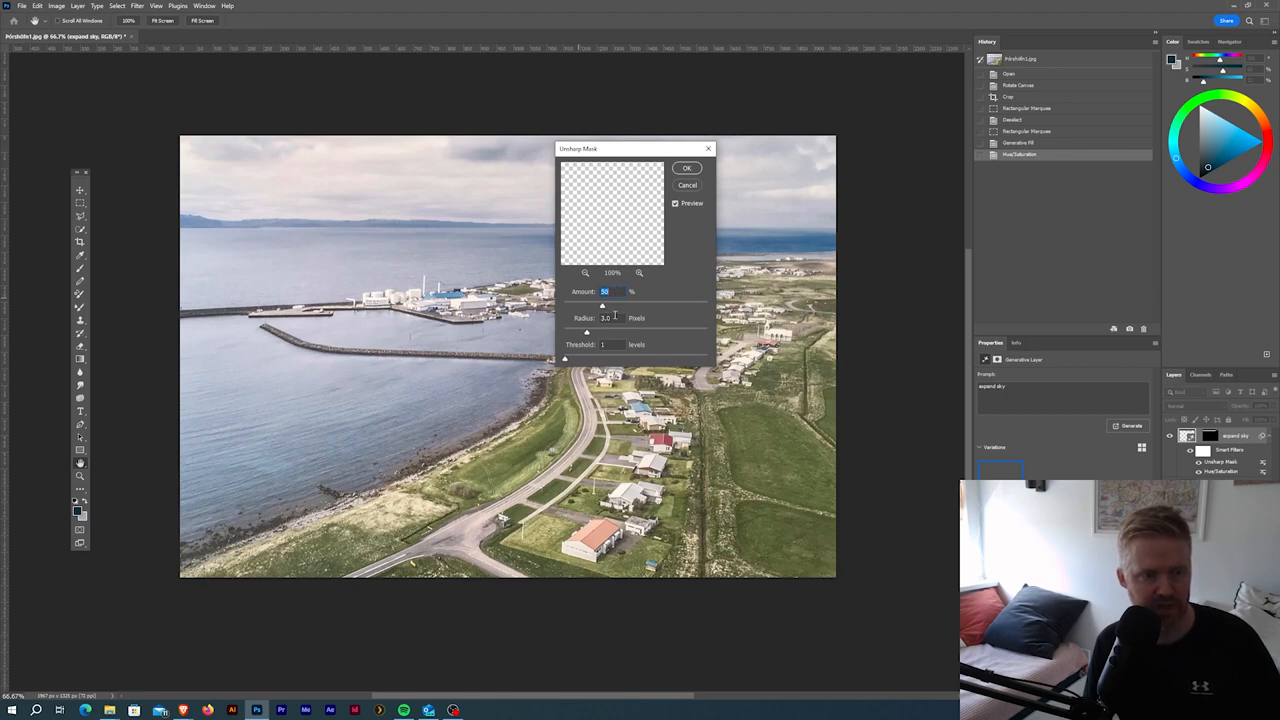
mouse_move(600, 328)
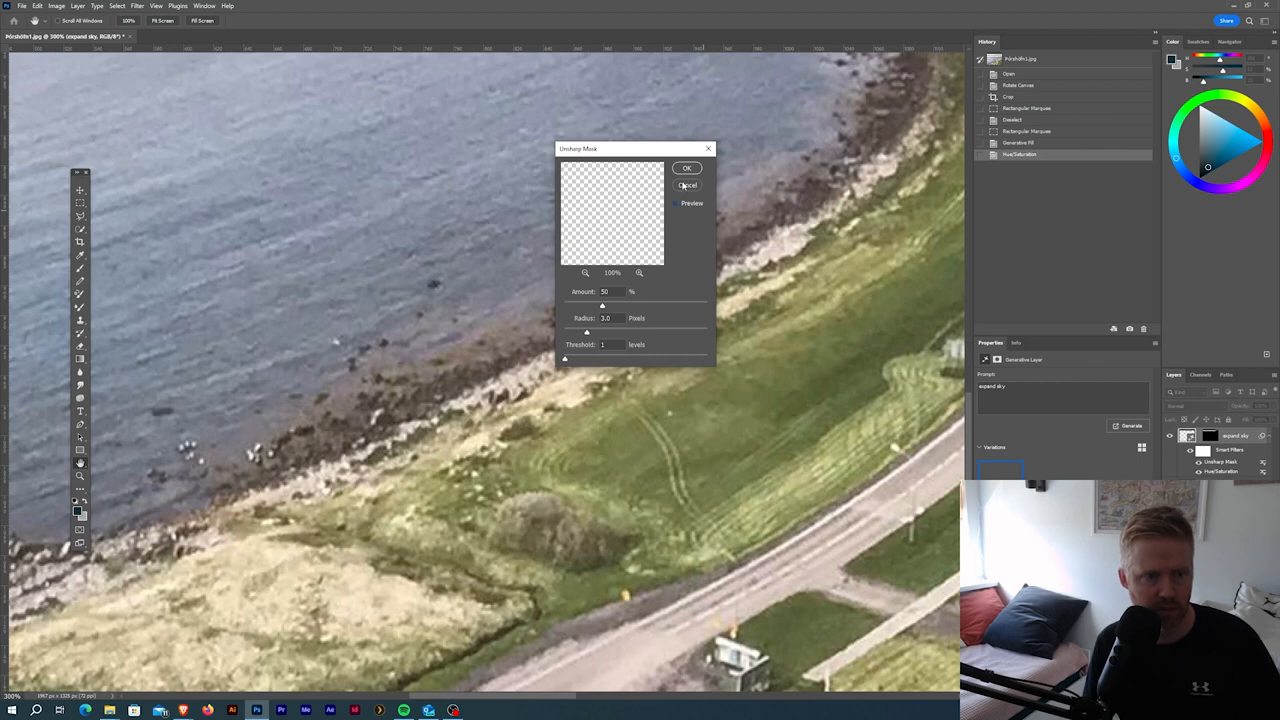
left_click(687, 185)
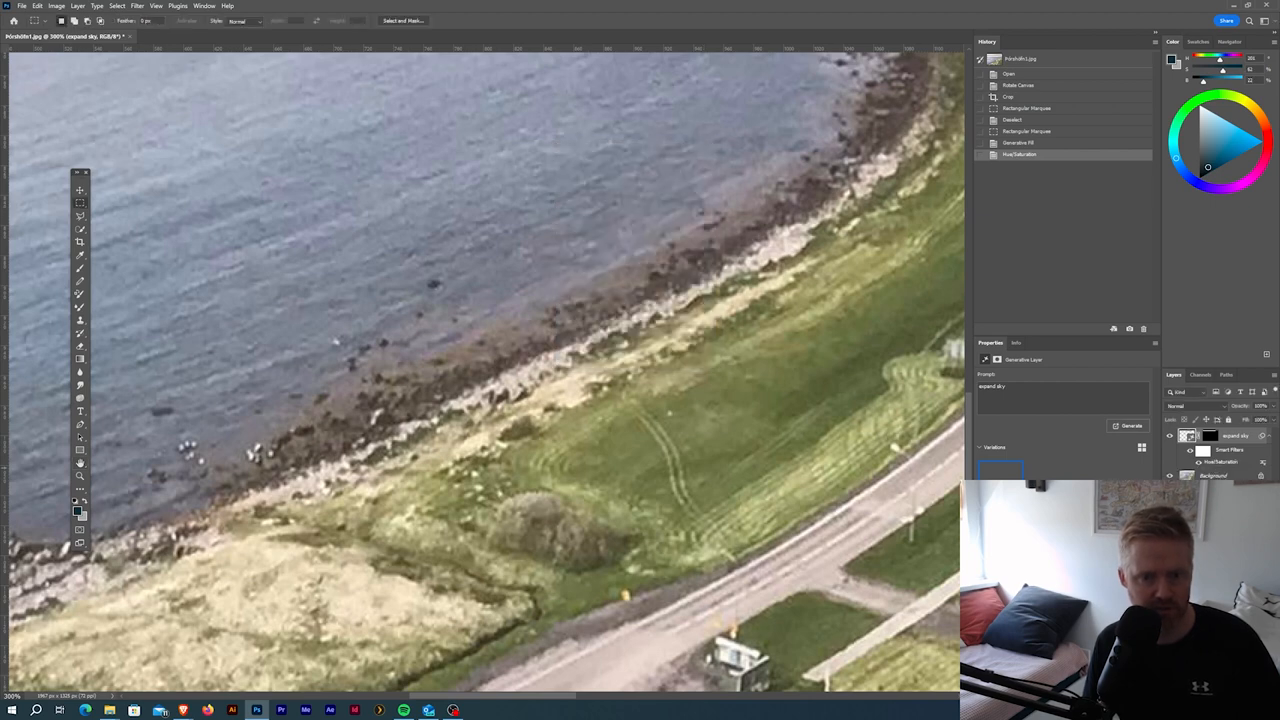
left_click(137, 6)
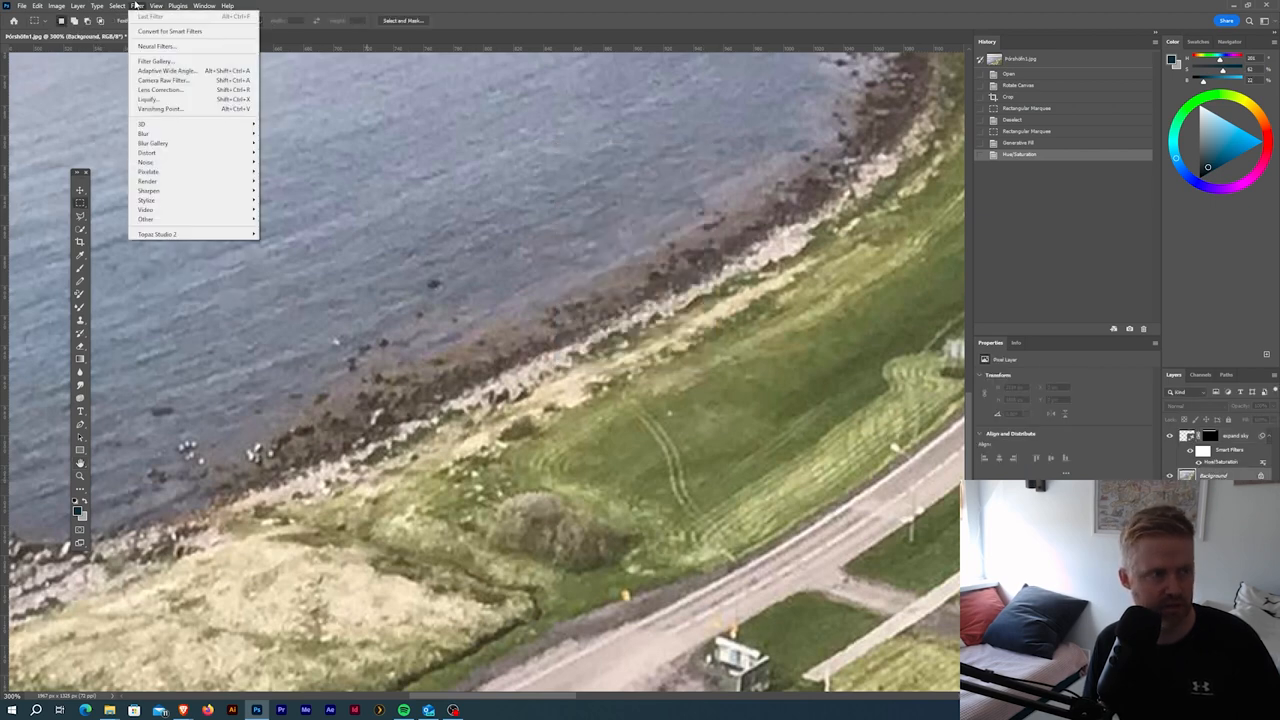
mouse_move(148, 190)
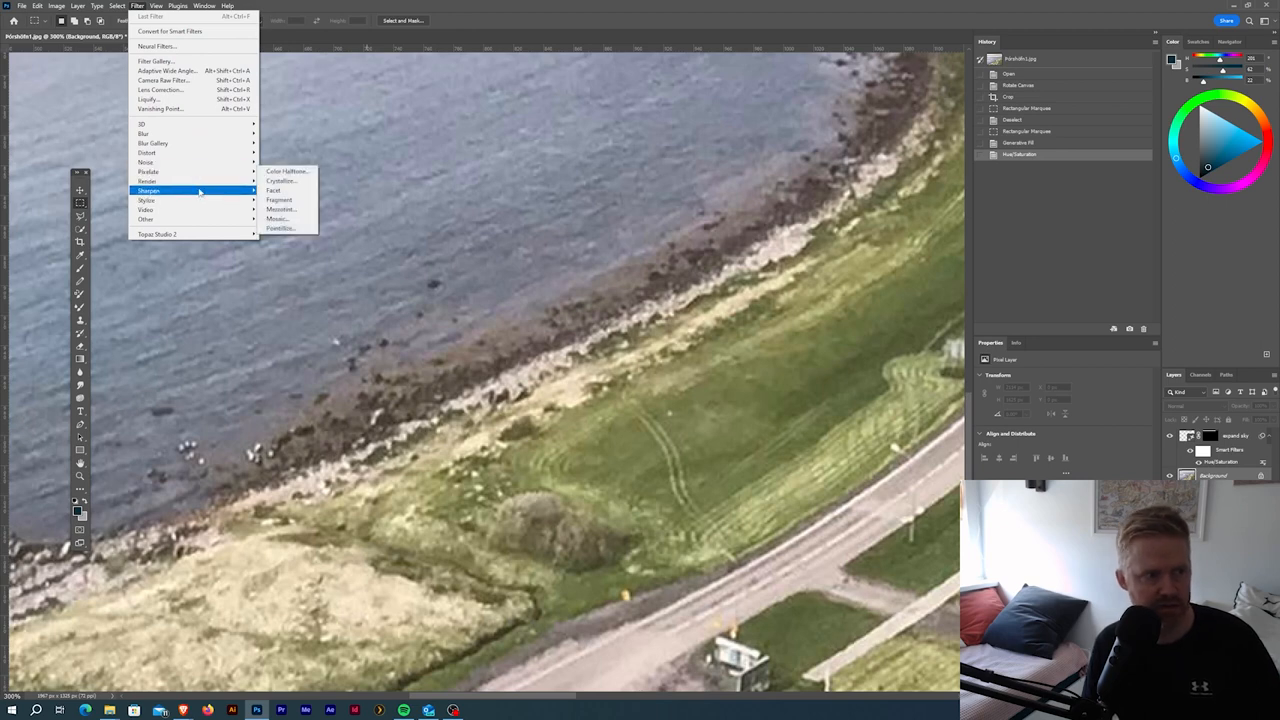
Step: Apply Unsharp Mask at 50% amount, 3.0 px radius, threshold 1 to the Background
left_click(280, 218)
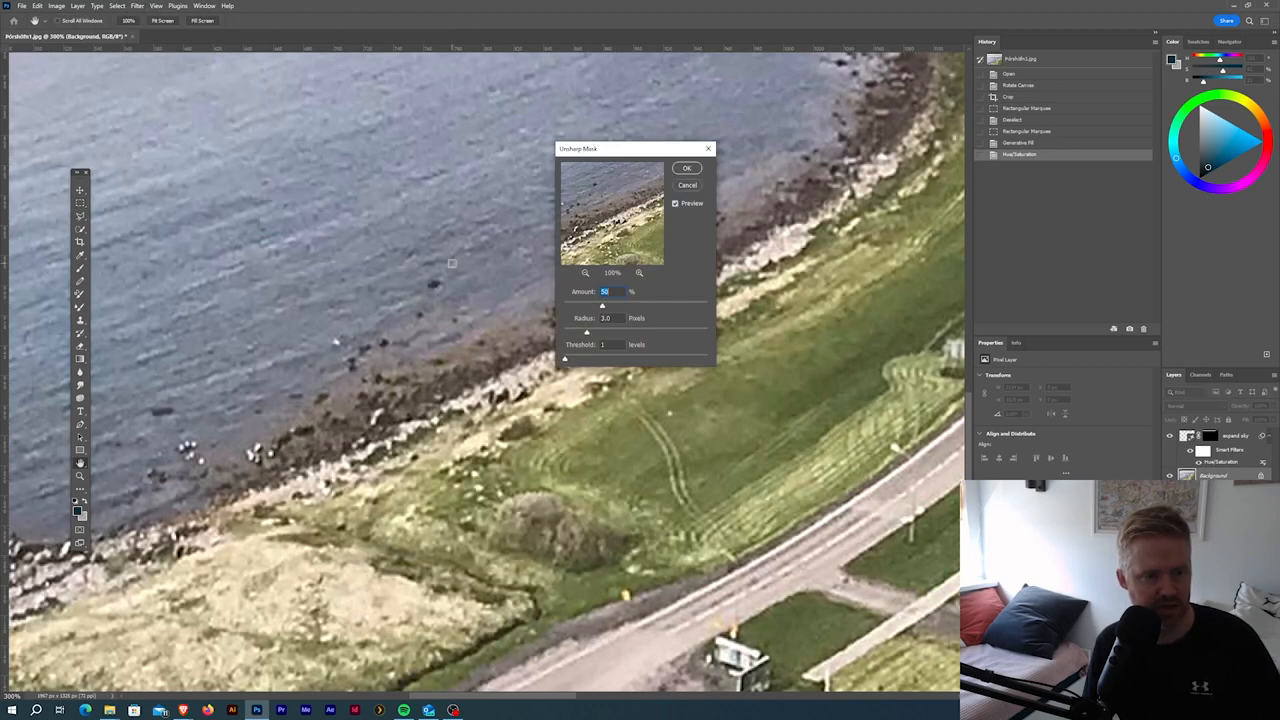
left_click(675, 203)
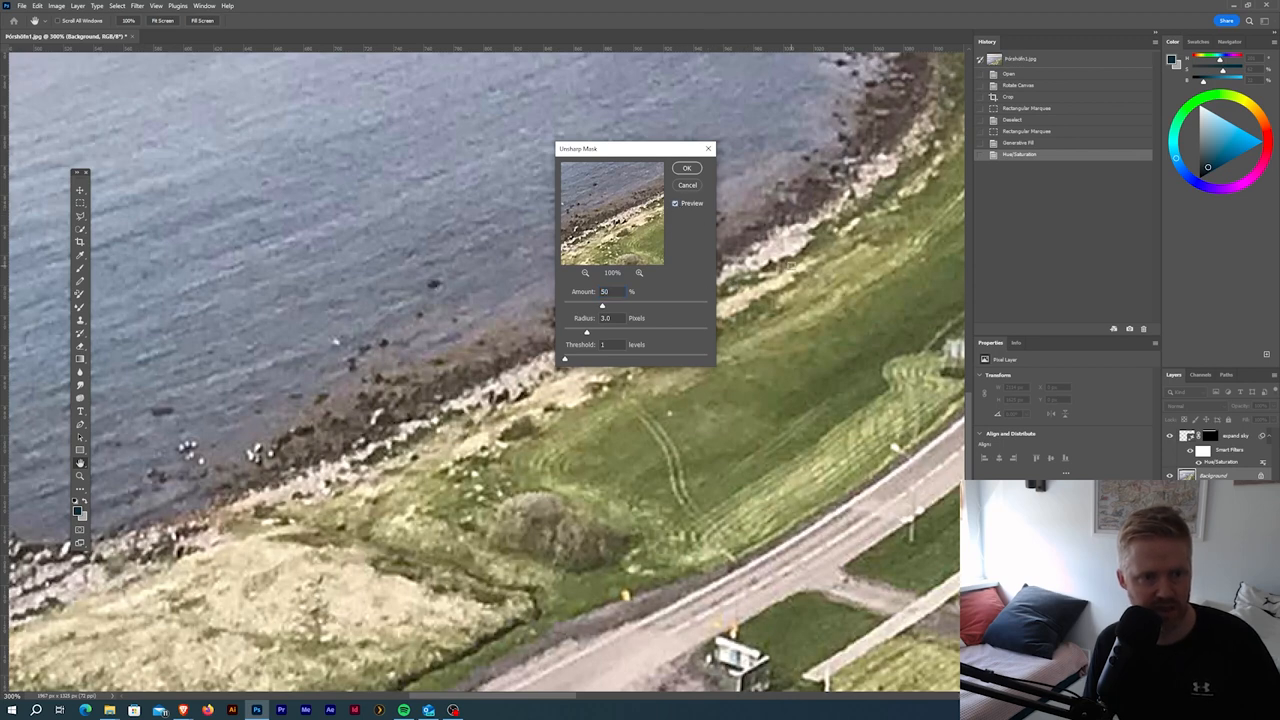
left_click(686, 167)
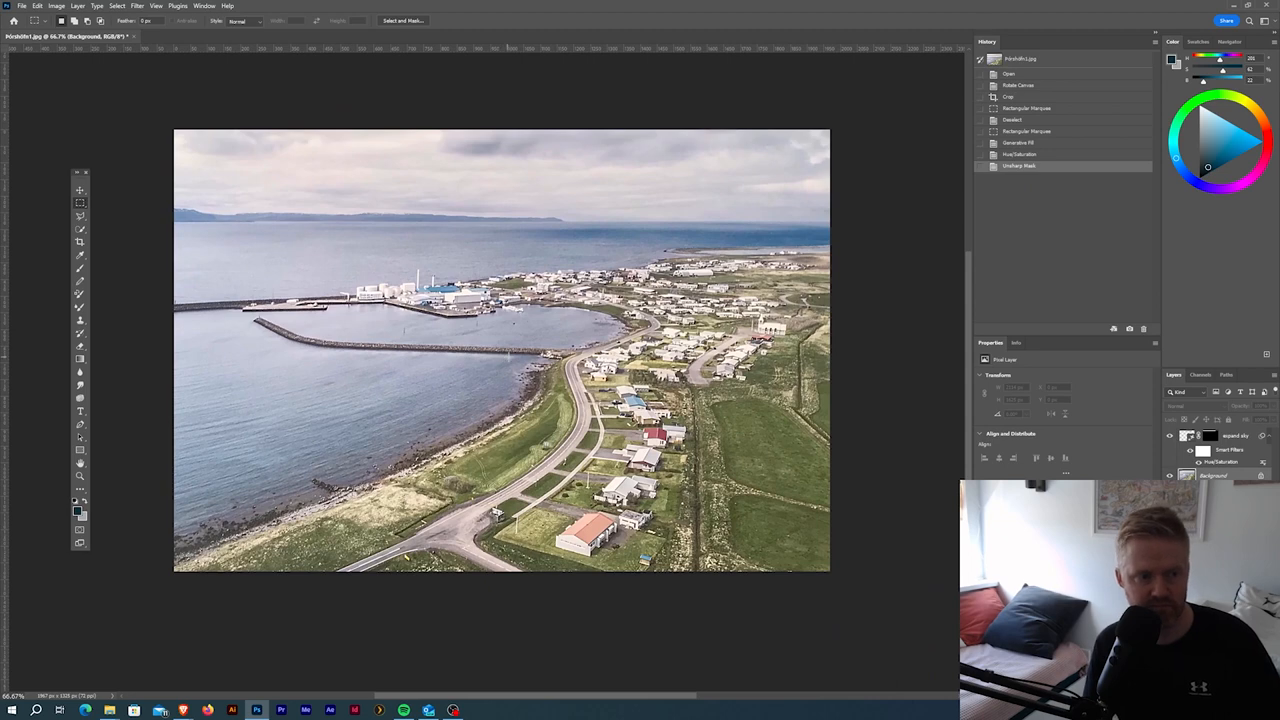
left_click(80, 190)
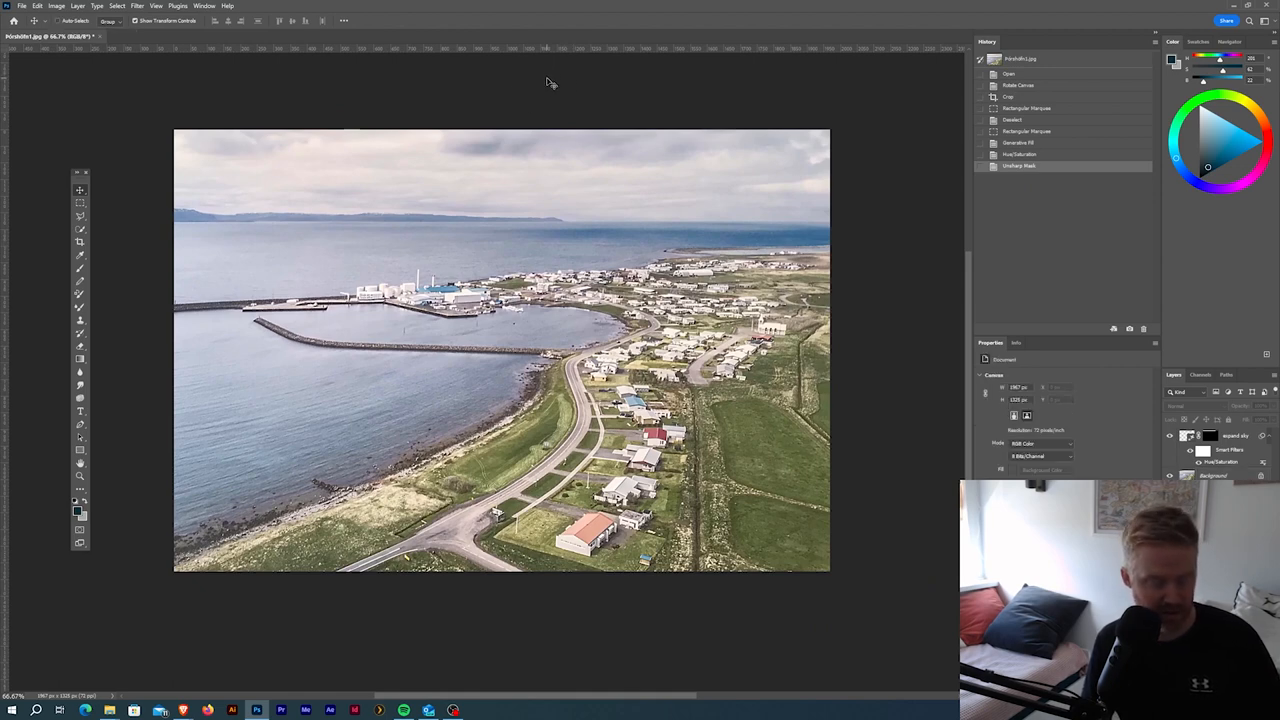
mouse_move(490, 52)
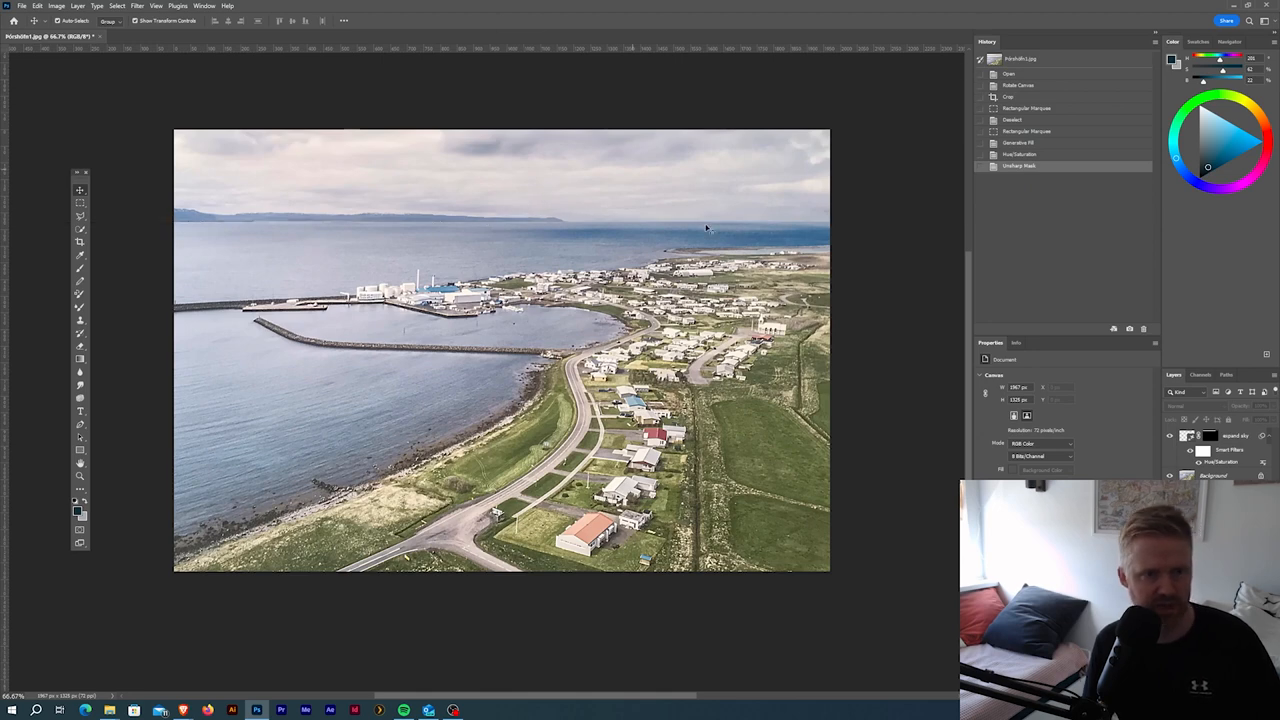
mouse_move(853, 223)
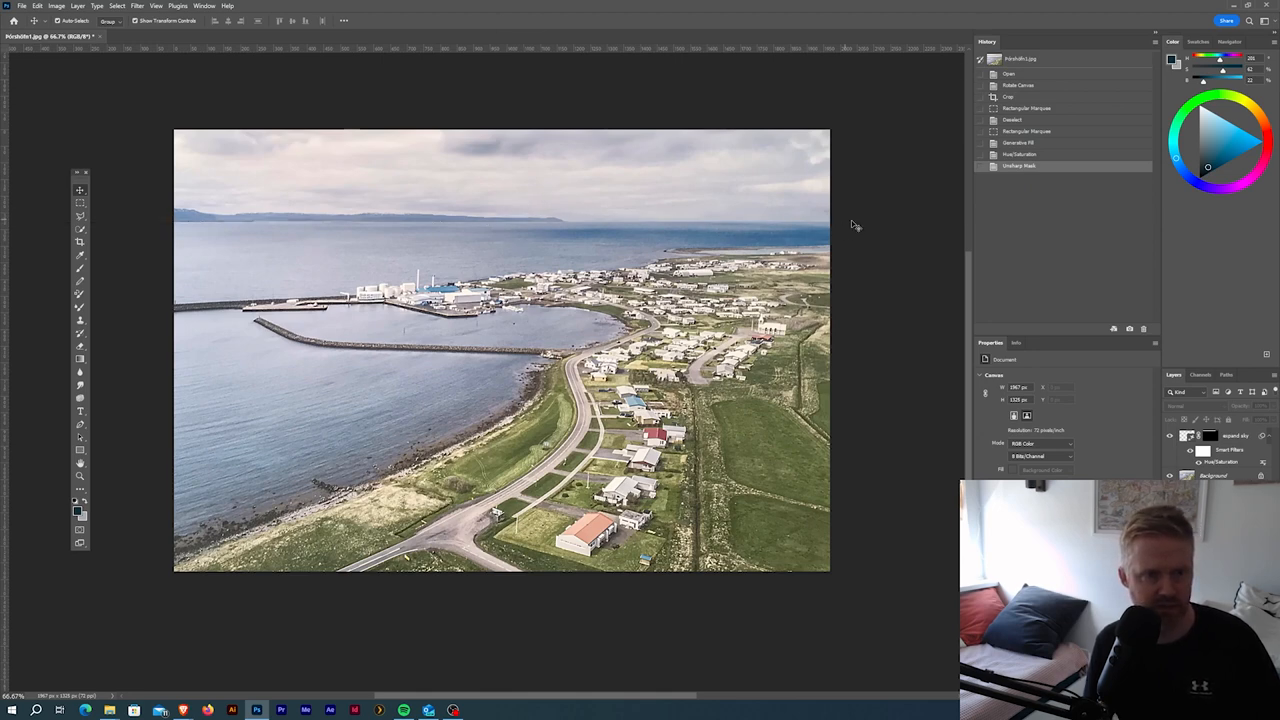